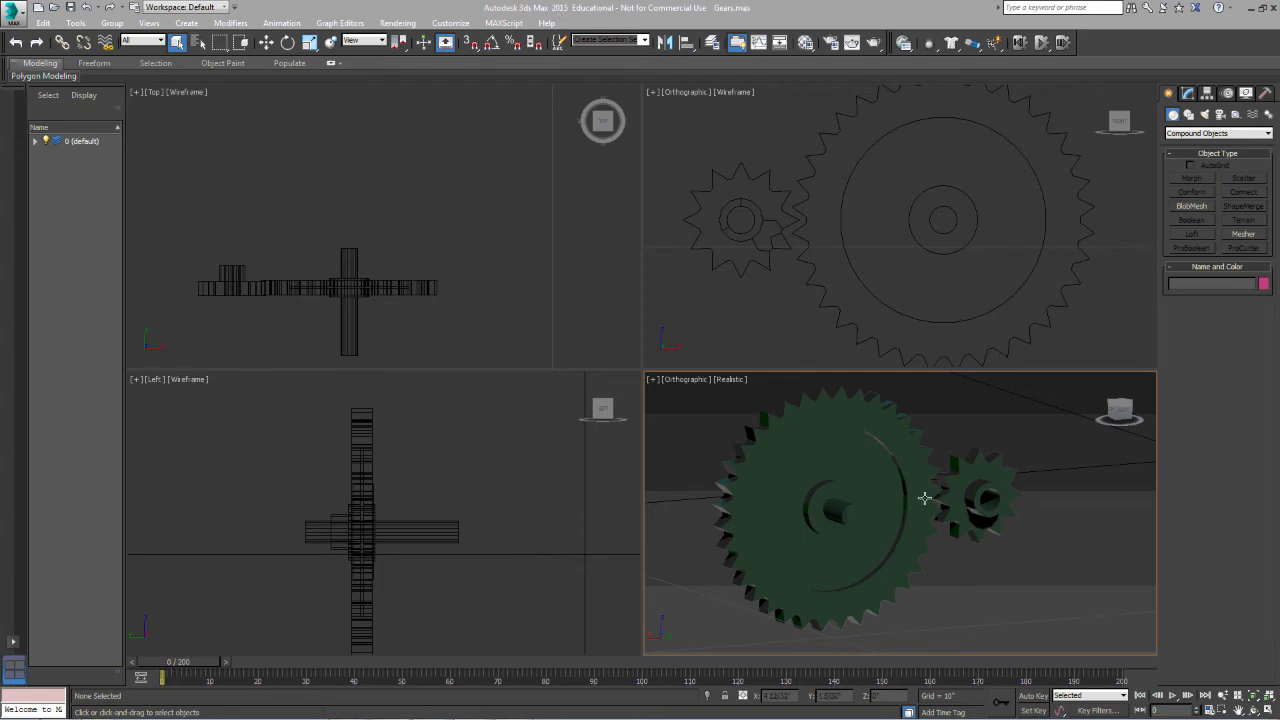
mouse_move(576, 222)
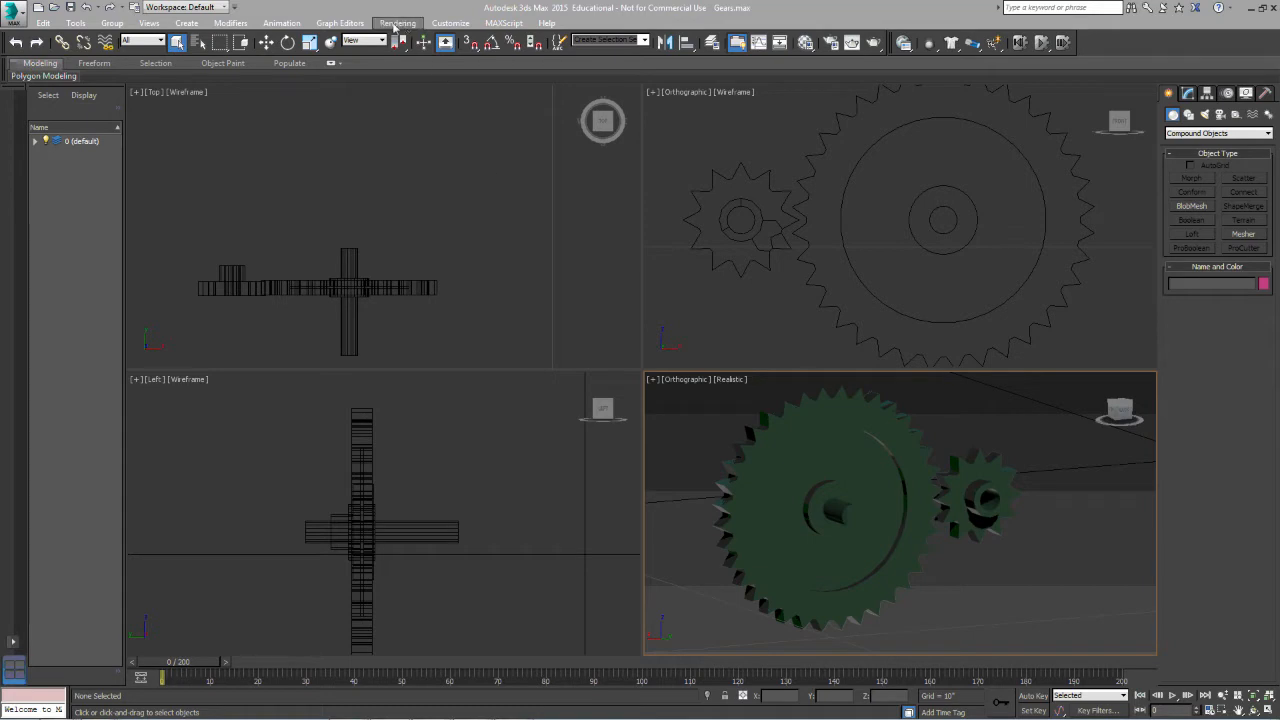
Bring up the Rendering menu commands over the gear scene.
left_click(398, 22)
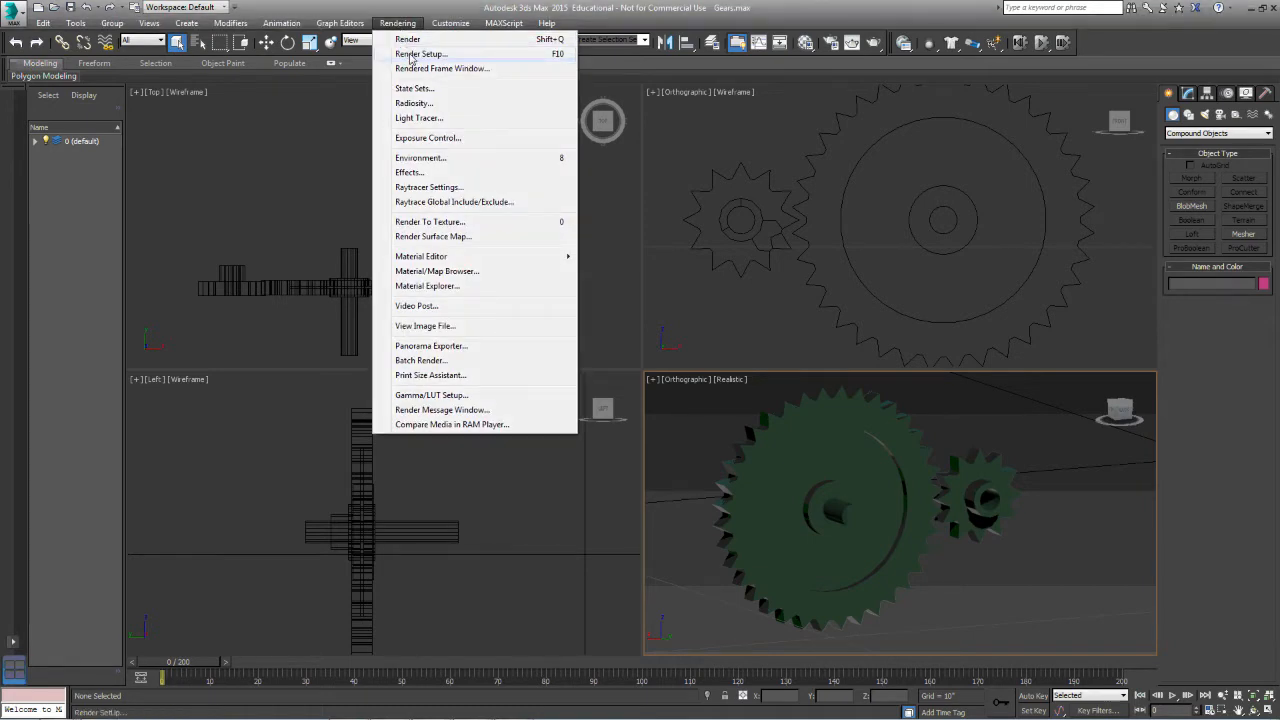
Bring up Render Setup and choose Single as the Time Output in Common parameters.
left_click(420, 54)
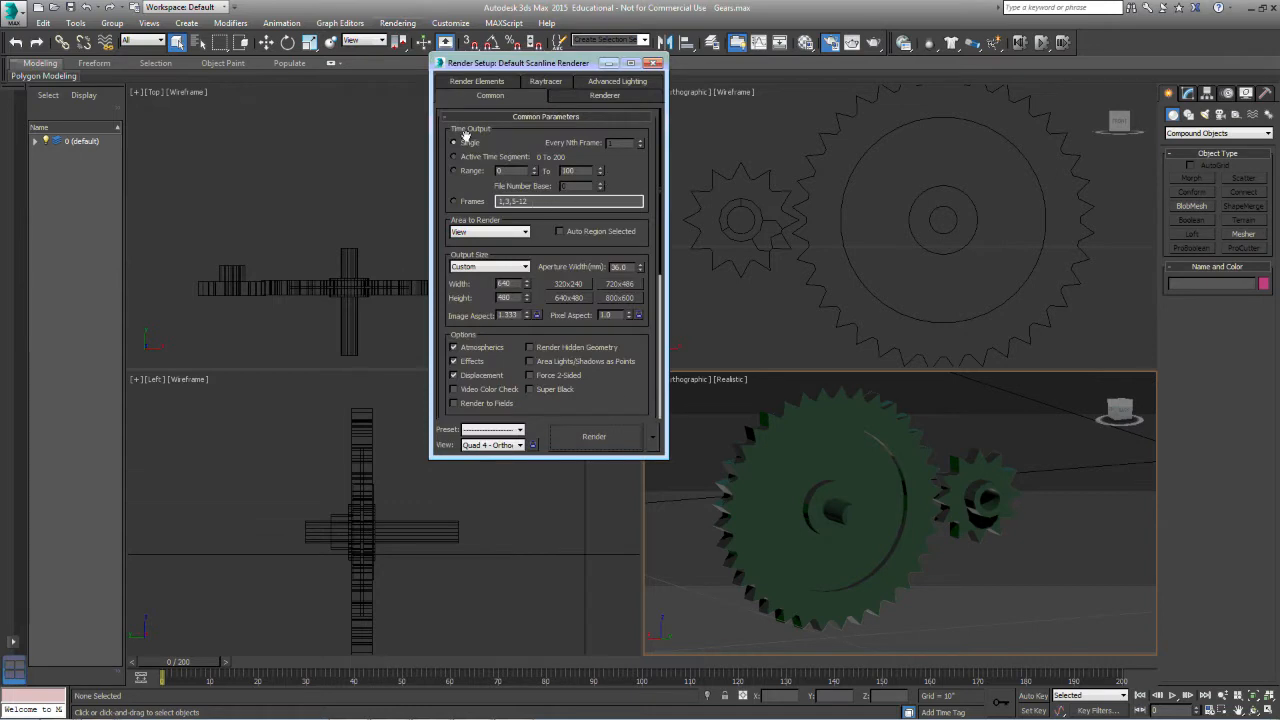
left_click(456, 156)
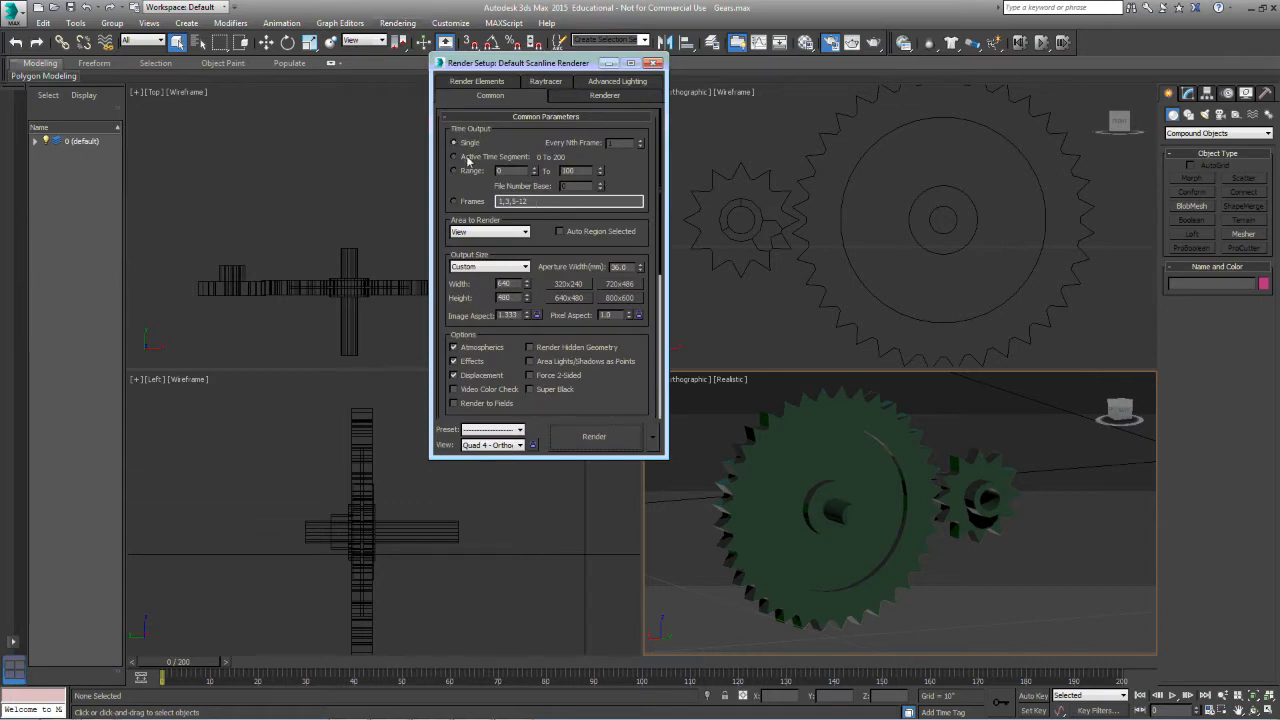
left_click(456, 142)
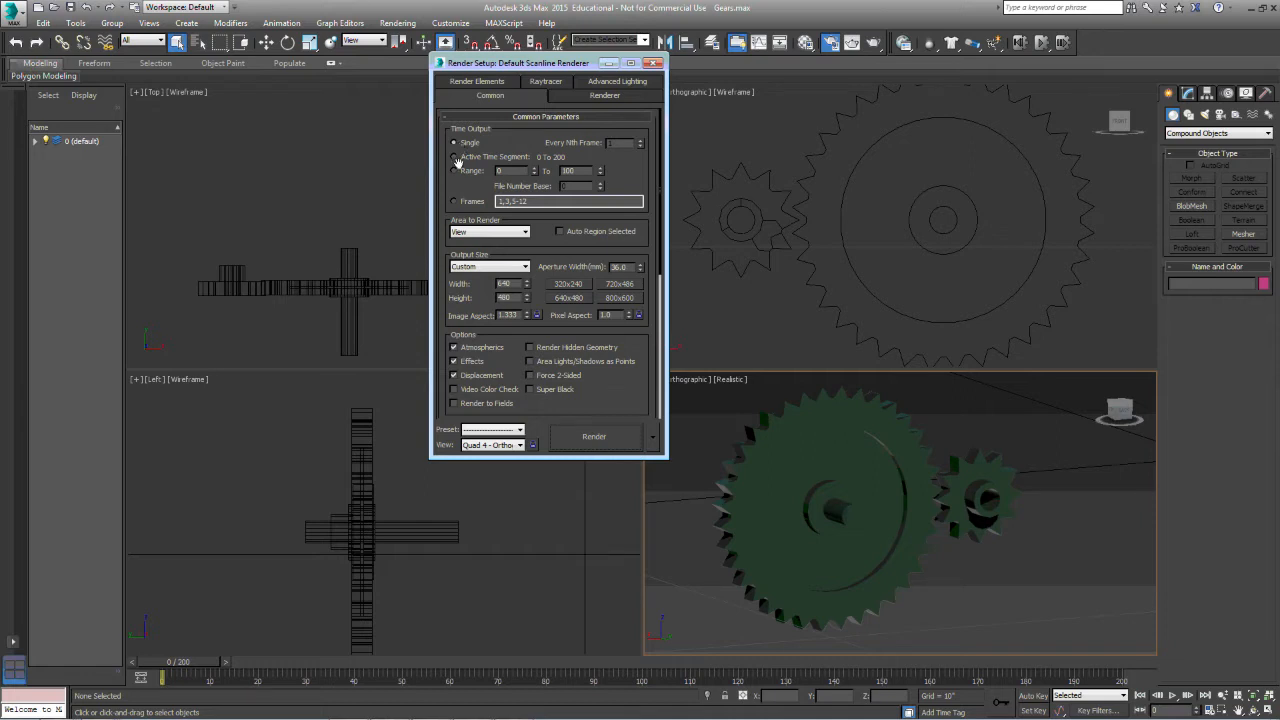
left_click(454, 172)
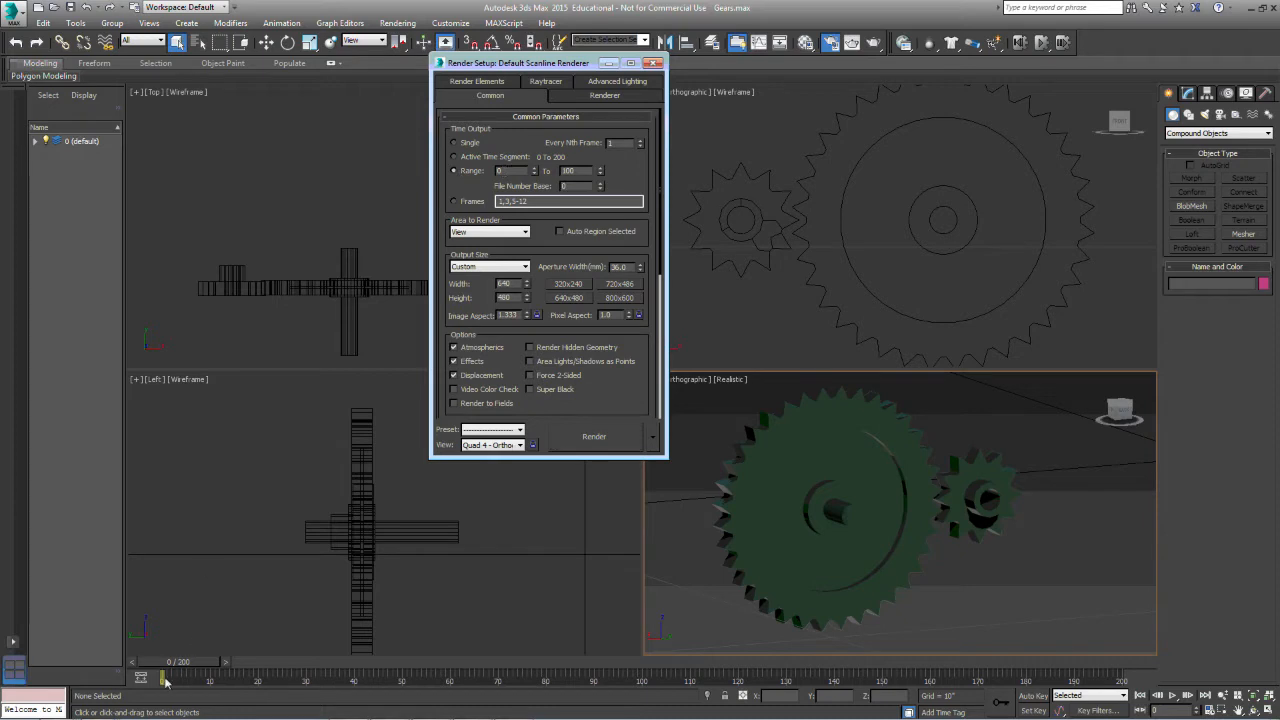
mouse_move(244, 692)
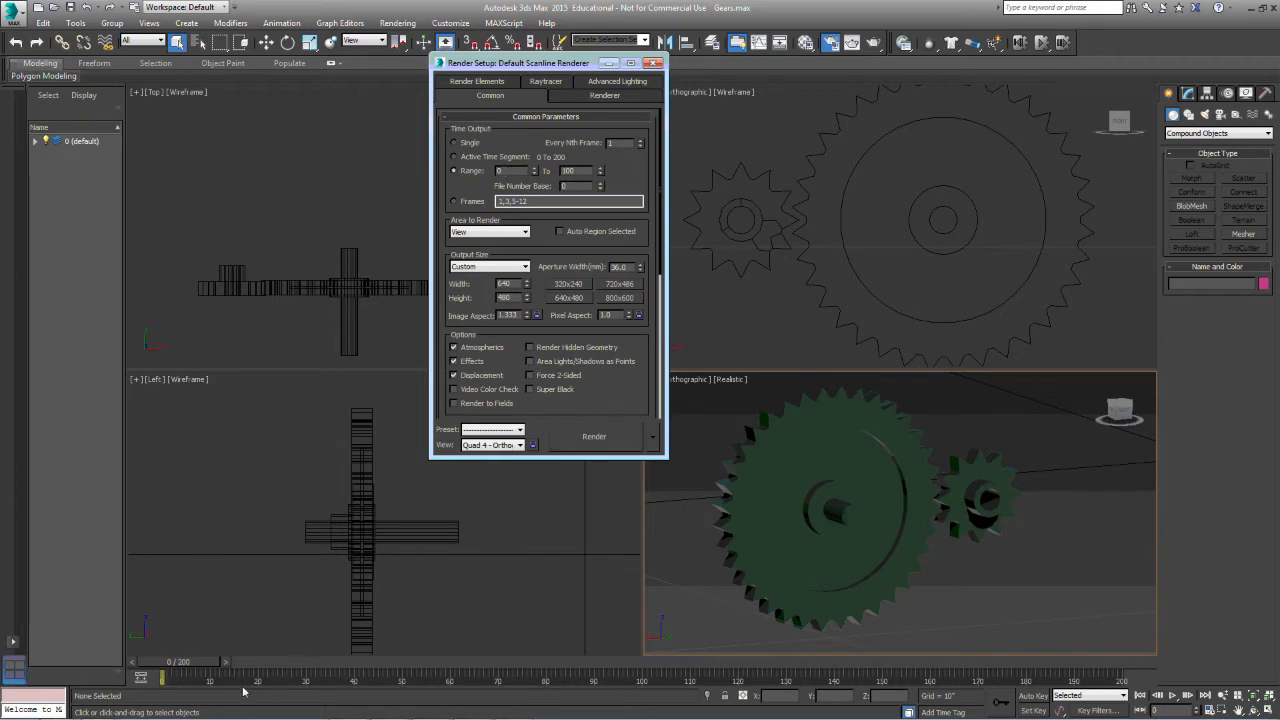
mouse_move(296, 684)
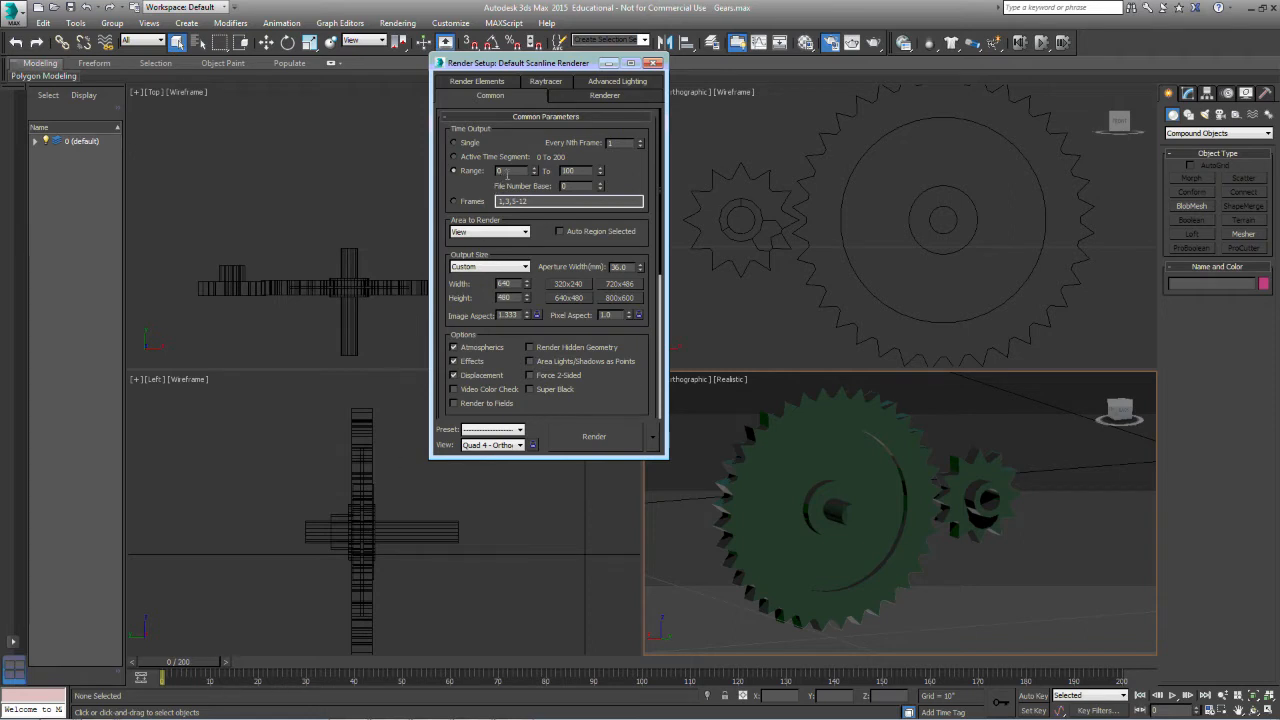
mouse_move(176, 672)
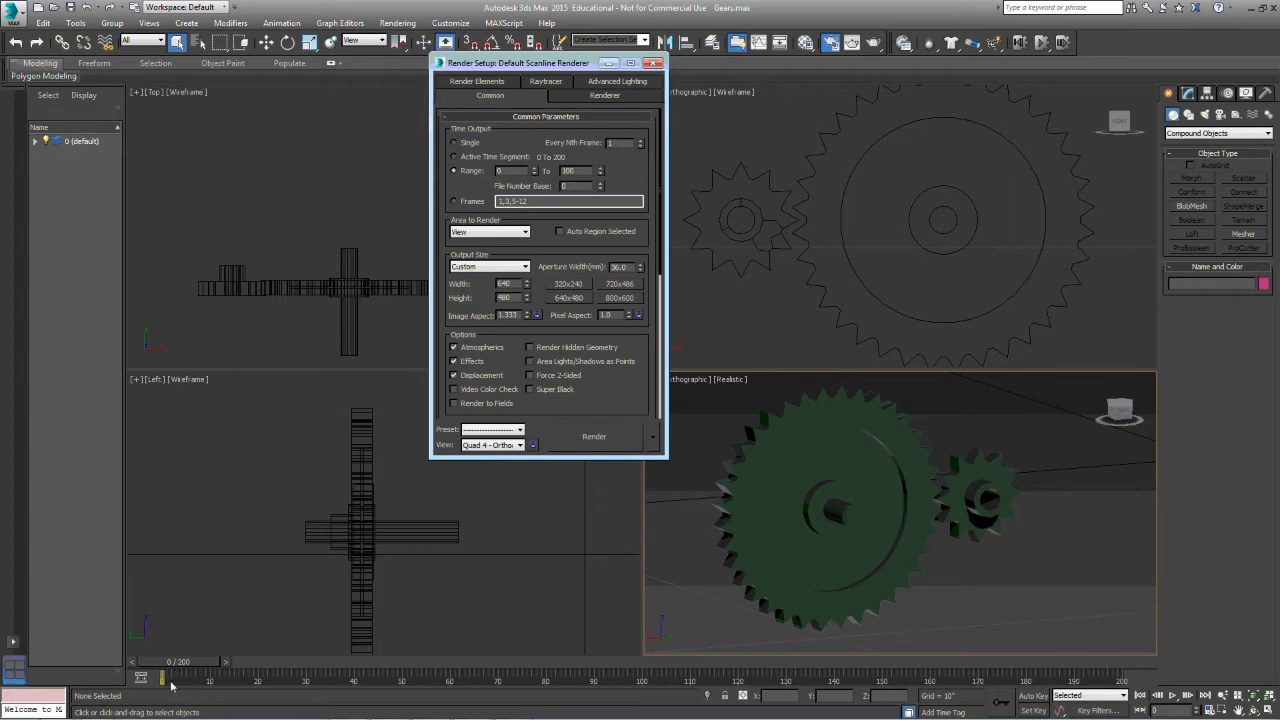
mouse_move(670, 696)
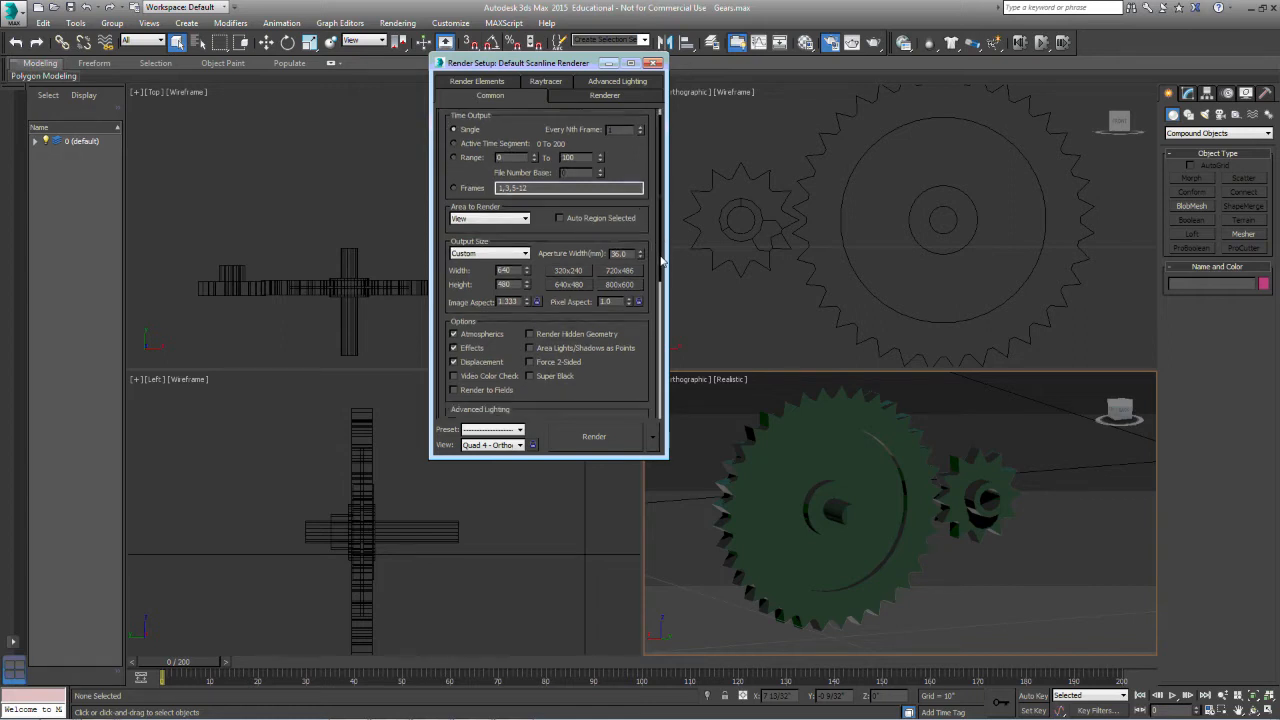
scroll("down", 3)
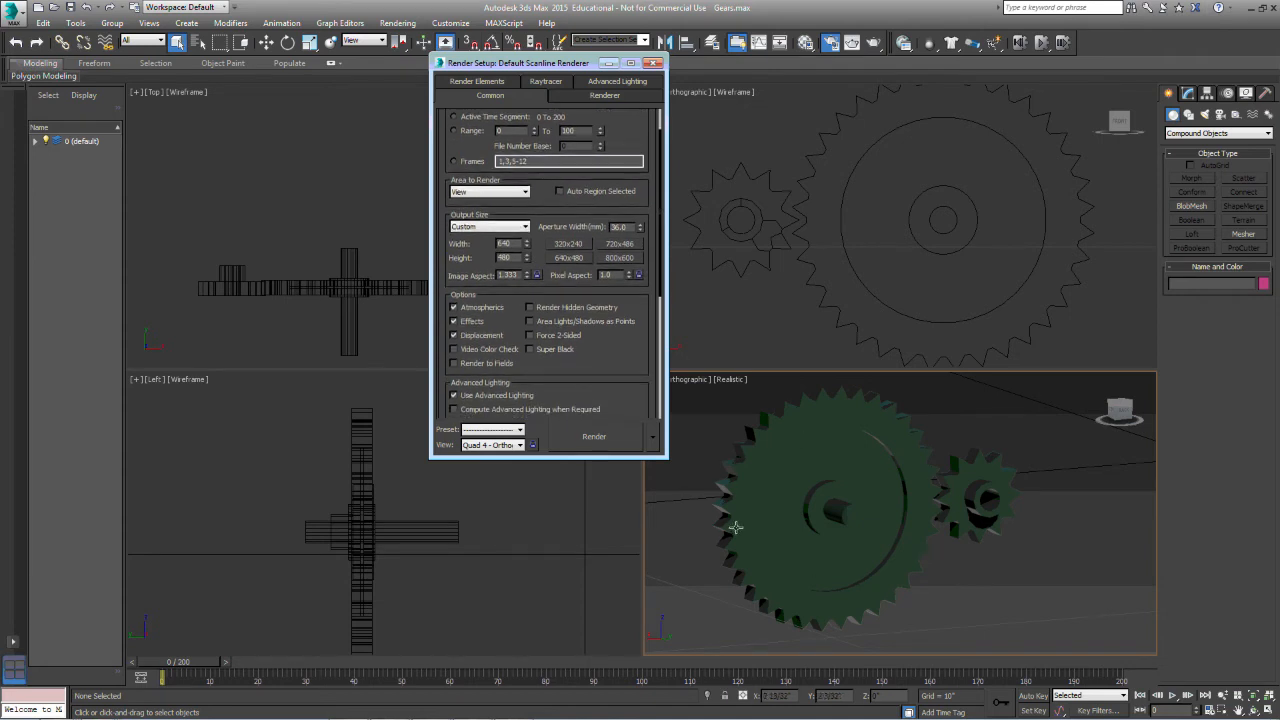
mouse_move(888, 548)
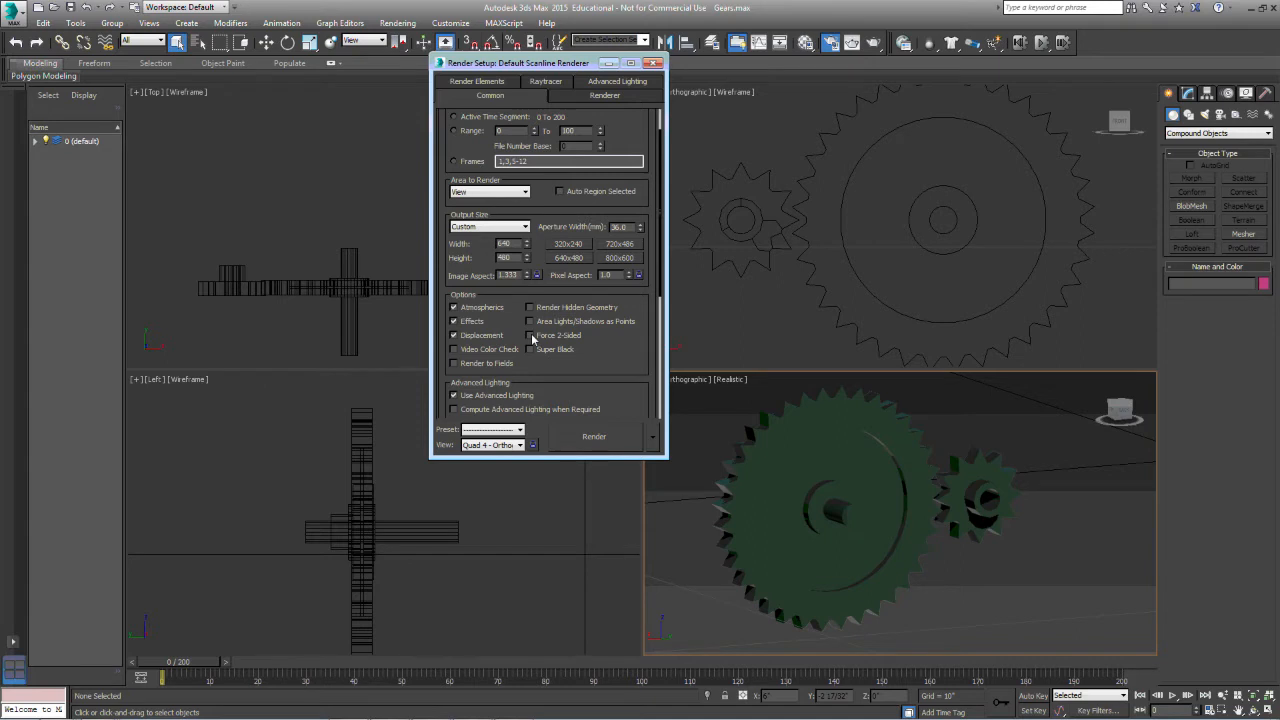
mouse_move(524, 328)
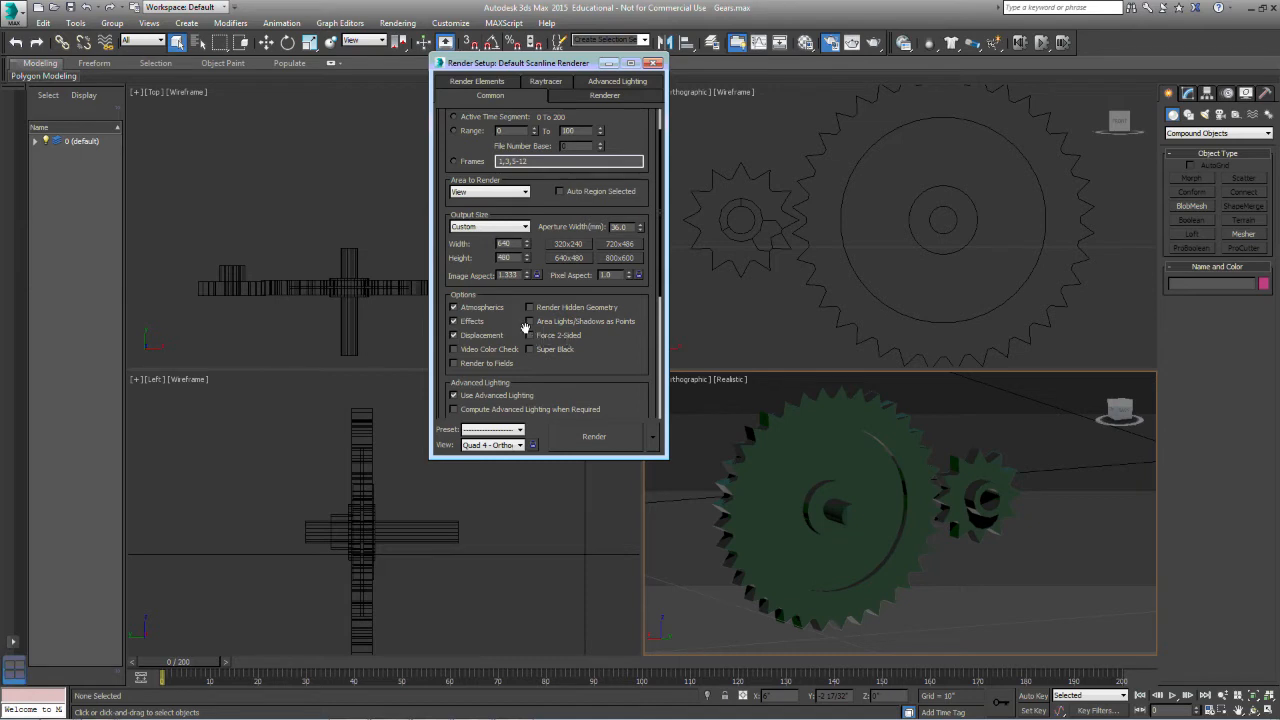
mouse_move(542, 340)
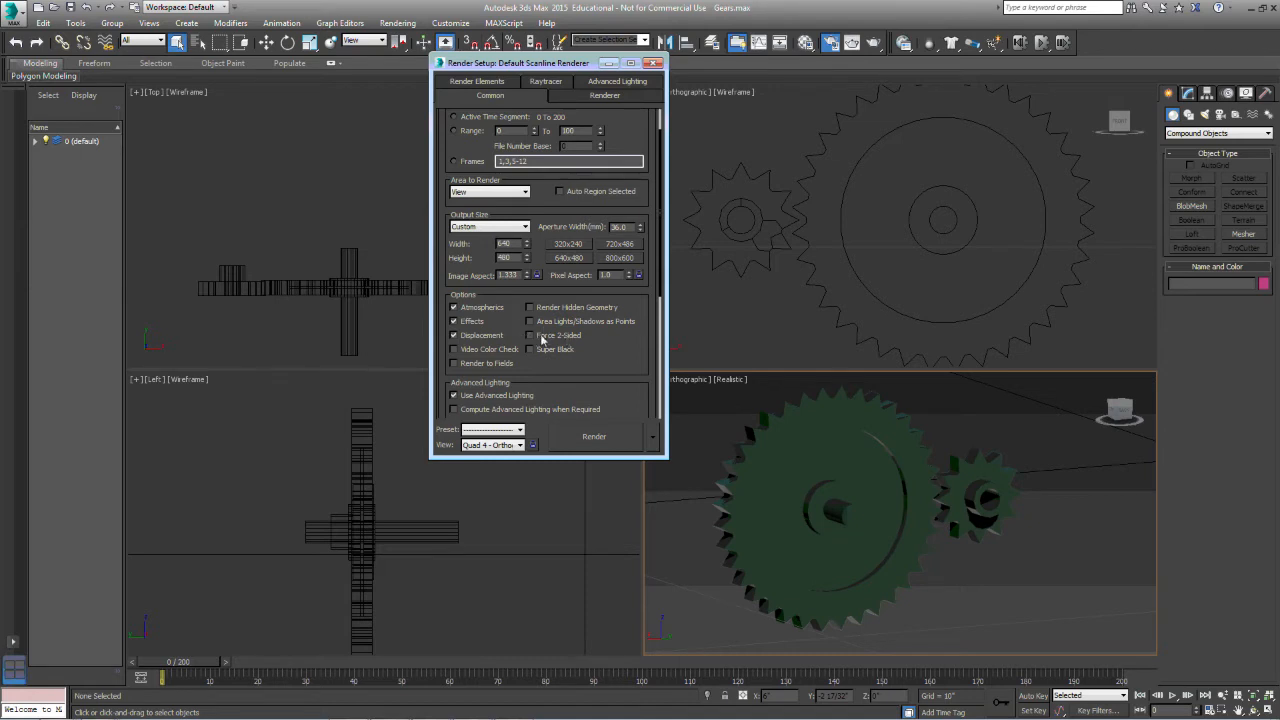
Reach the Render Output group and bring up the Render Output File dialog via Files...
scroll("down", 3)
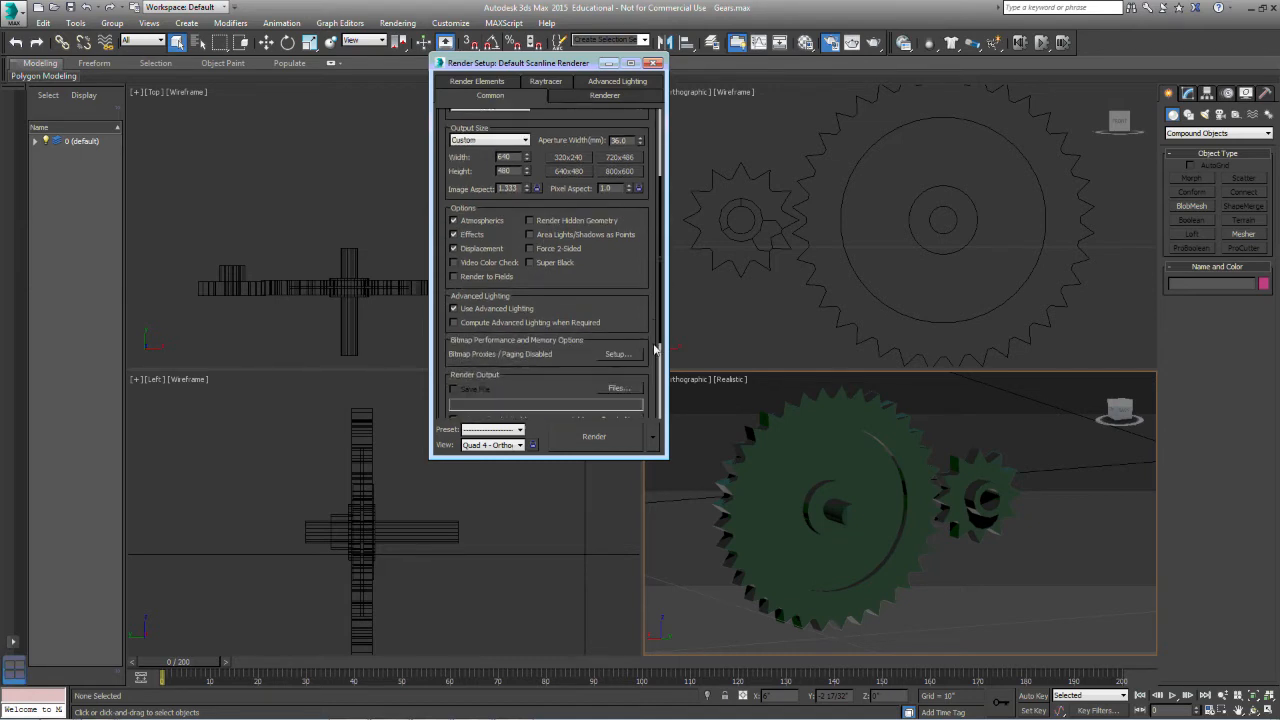
scroll("down", 3)
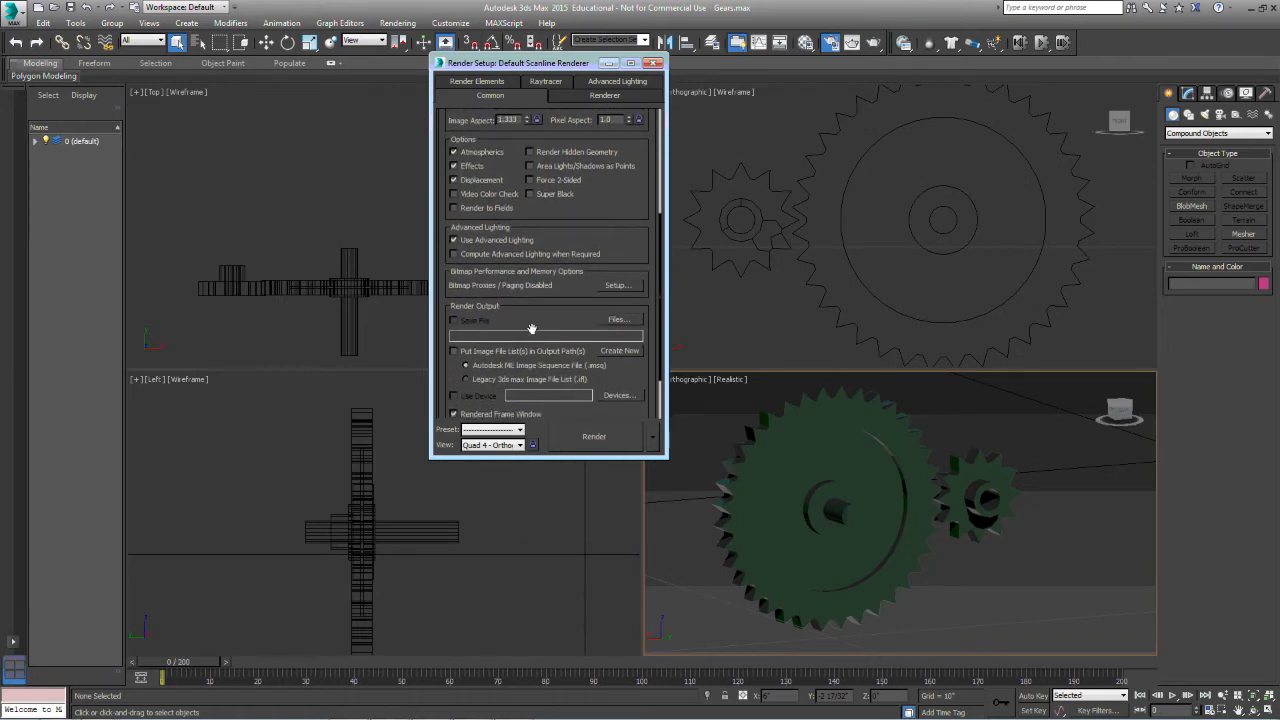
mouse_move(596, 328)
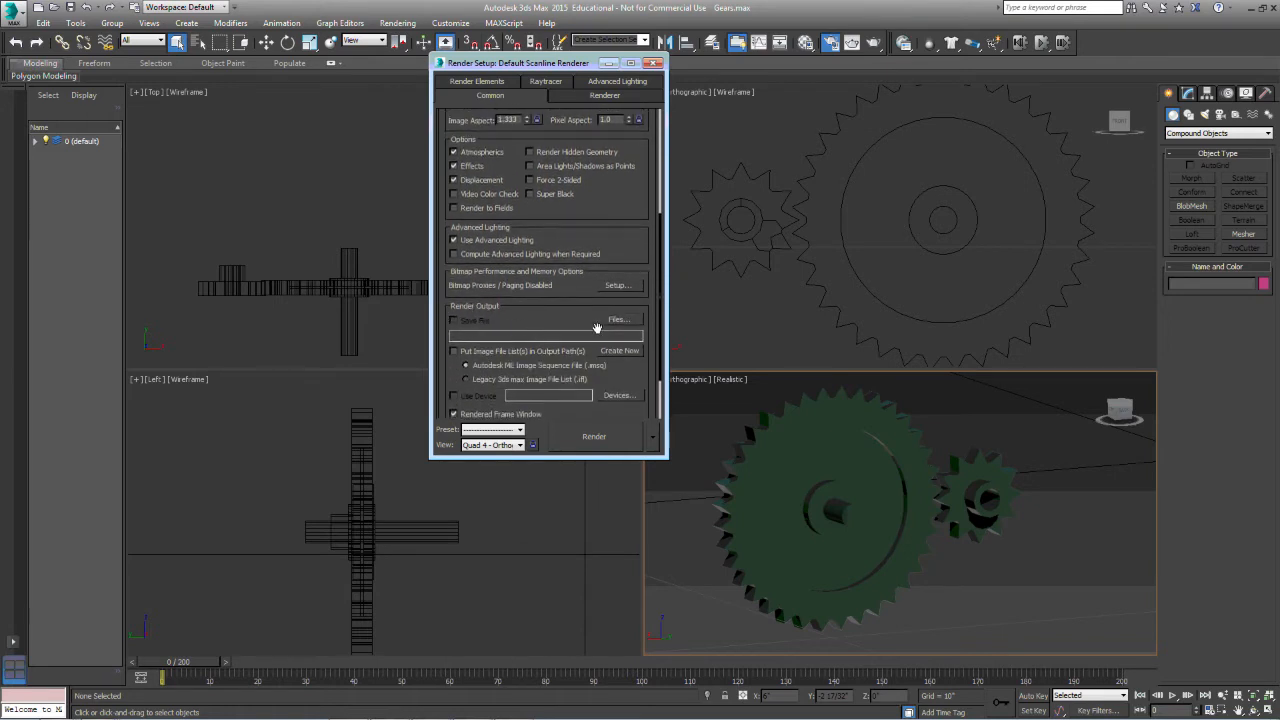
mouse_move(574, 318)
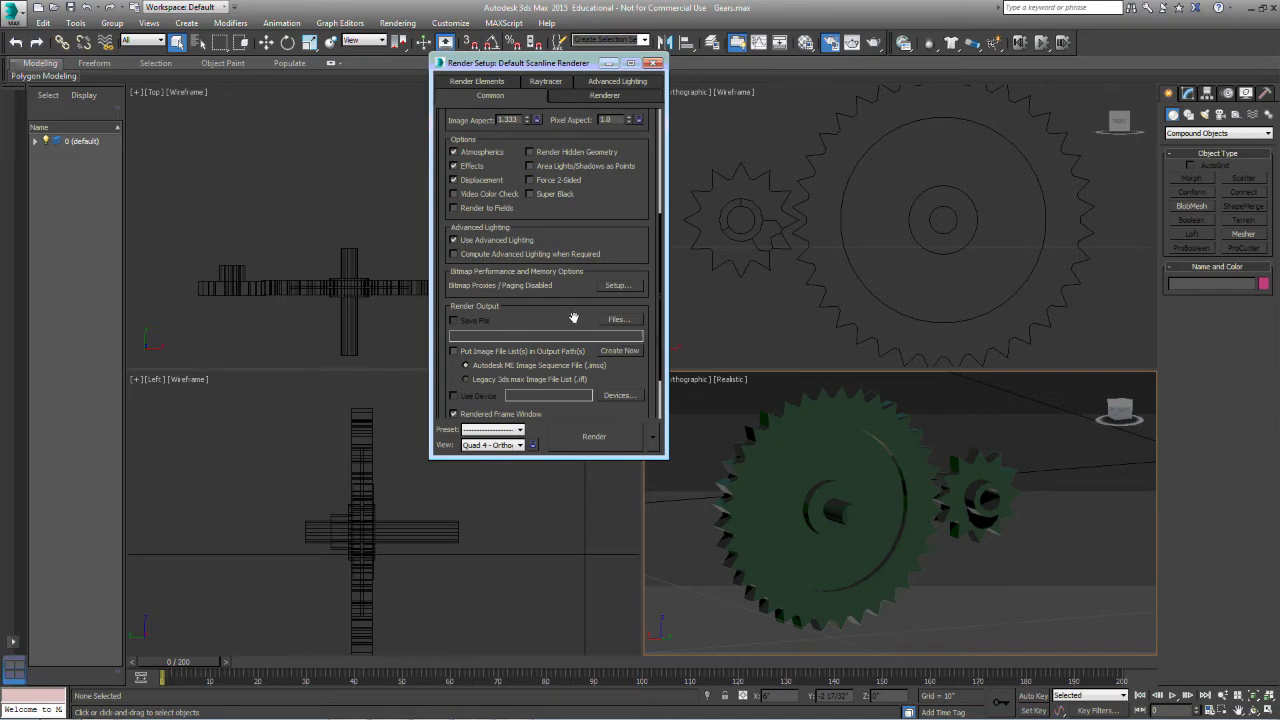
mouse_move(616, 320)
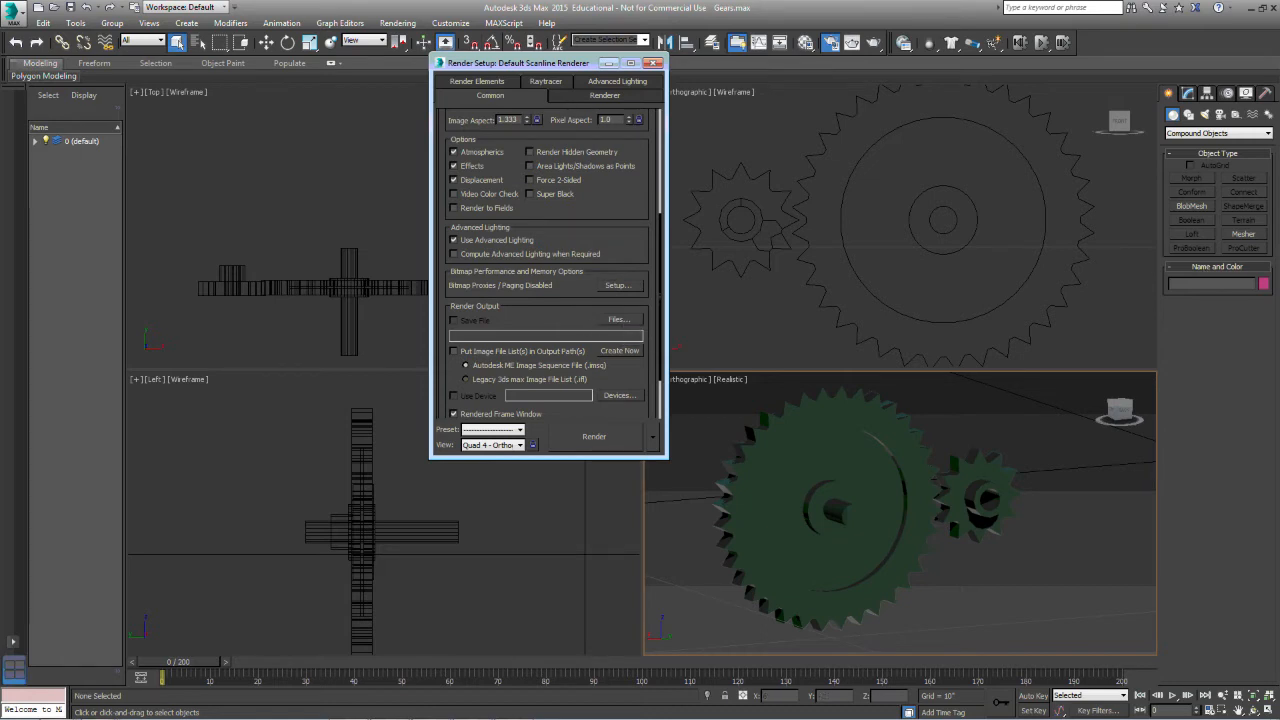
left_click(620, 320)
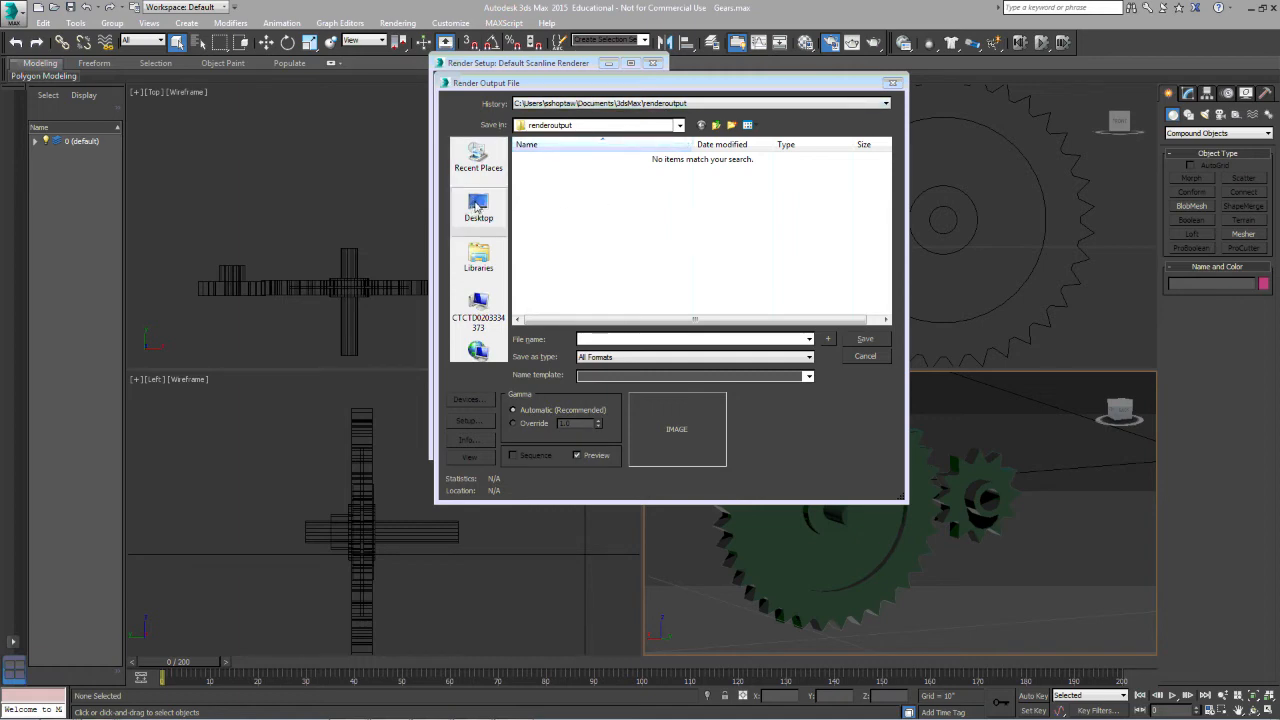
Save the render output as a JPEG file named Gears on the Desktop.
left_click(478, 210)
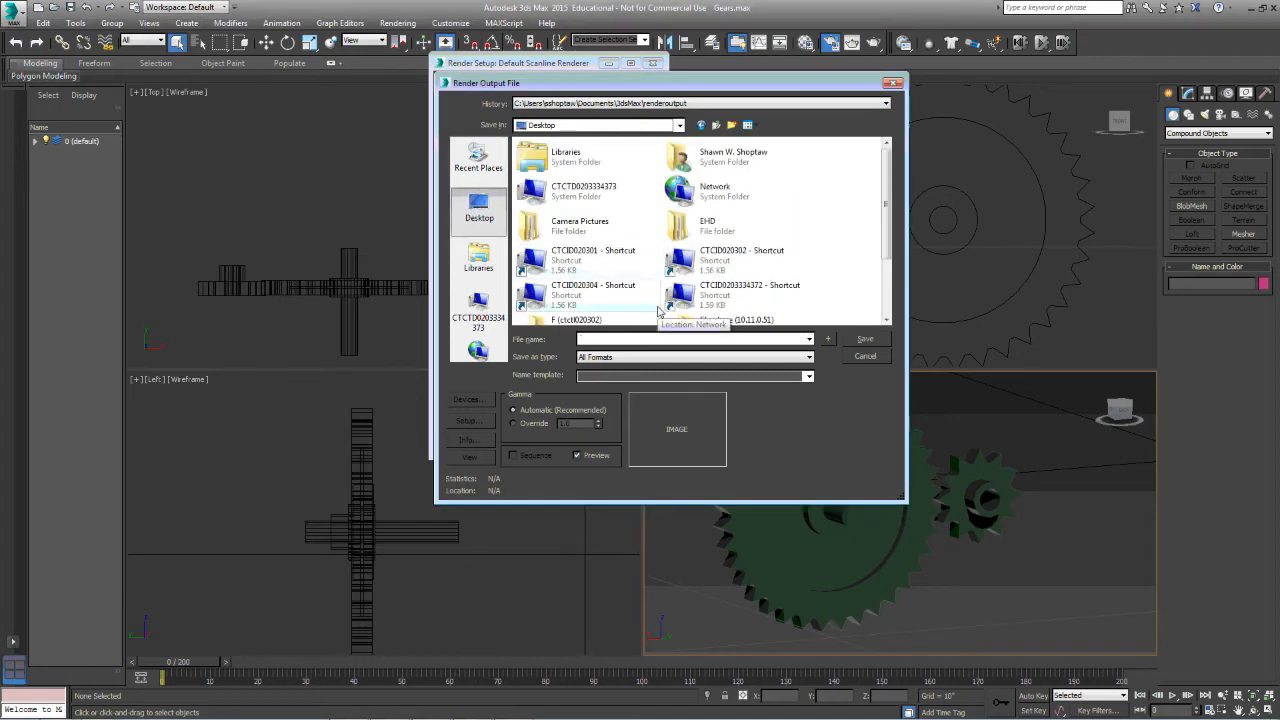
type("Gears")
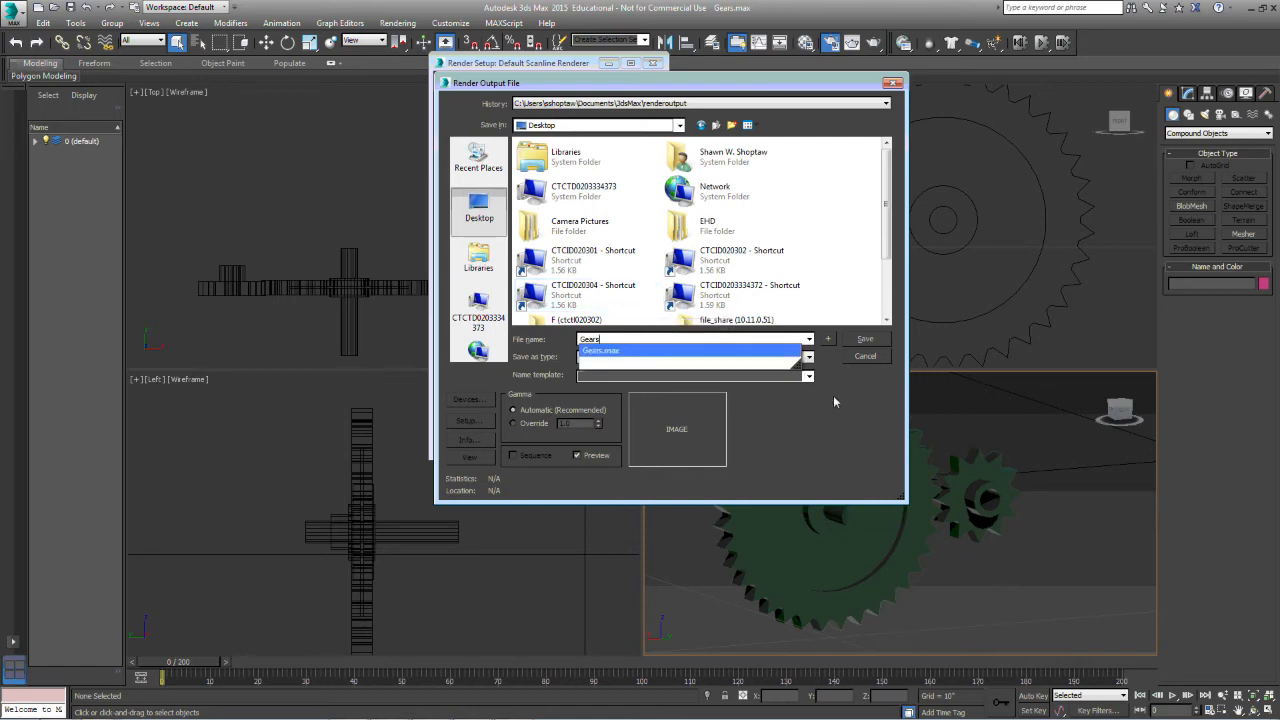
left_click(808, 356)
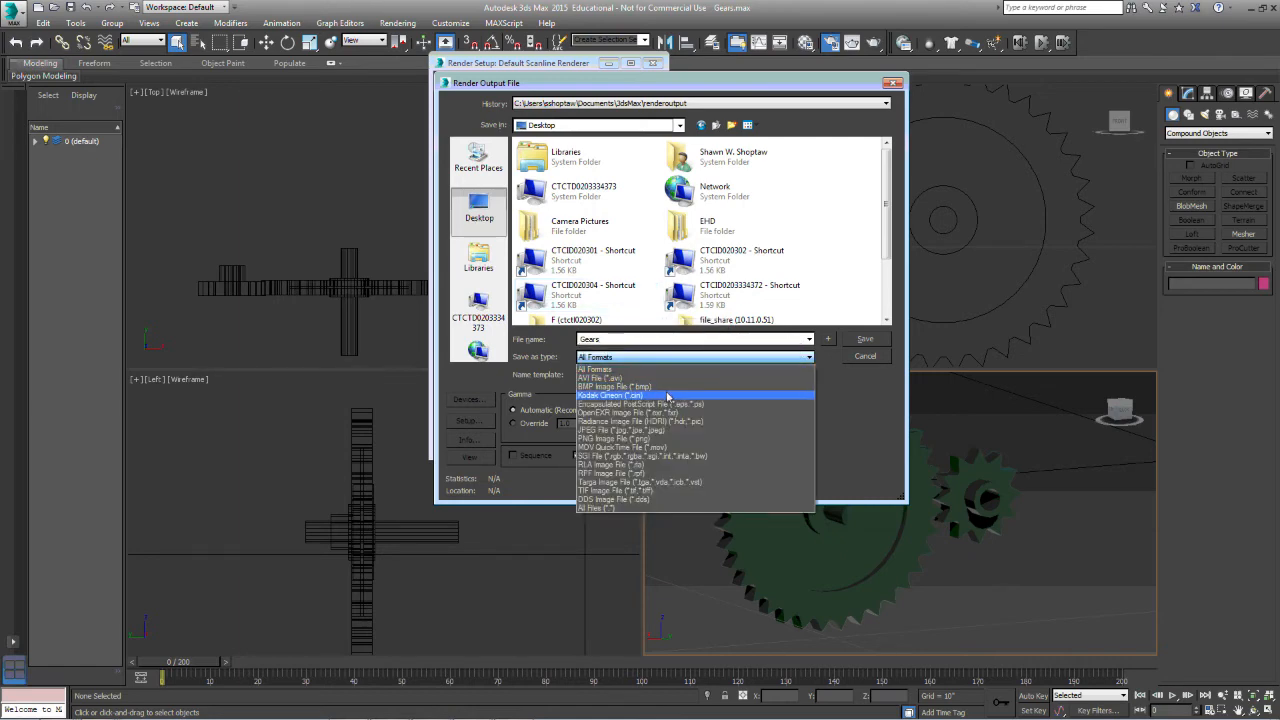
left_click(620, 428)
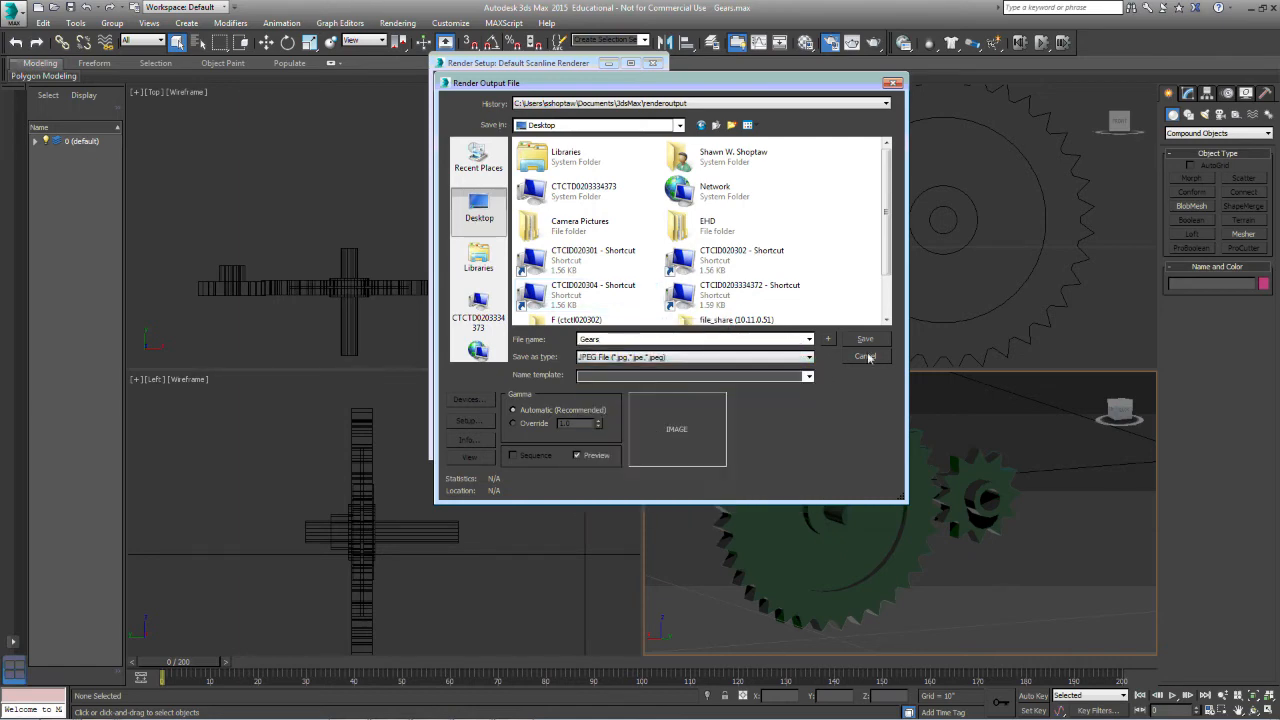
left_click(864, 338)
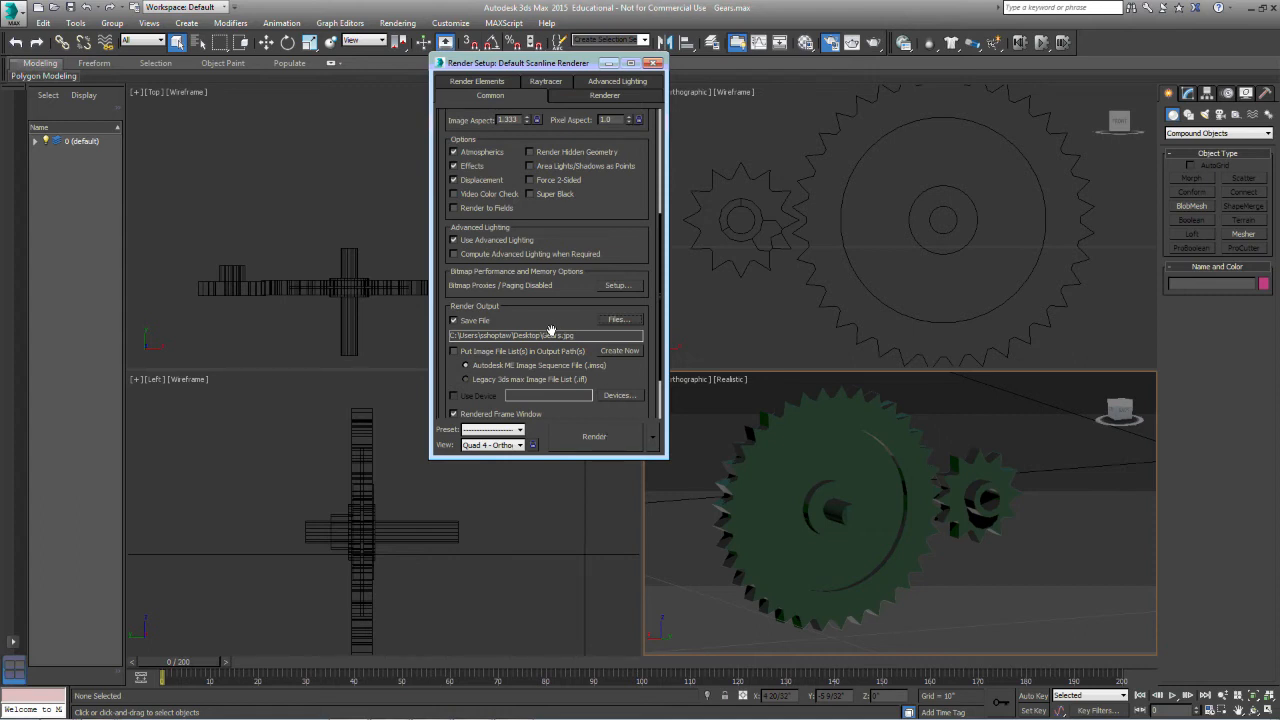
mouse_move(548, 336)
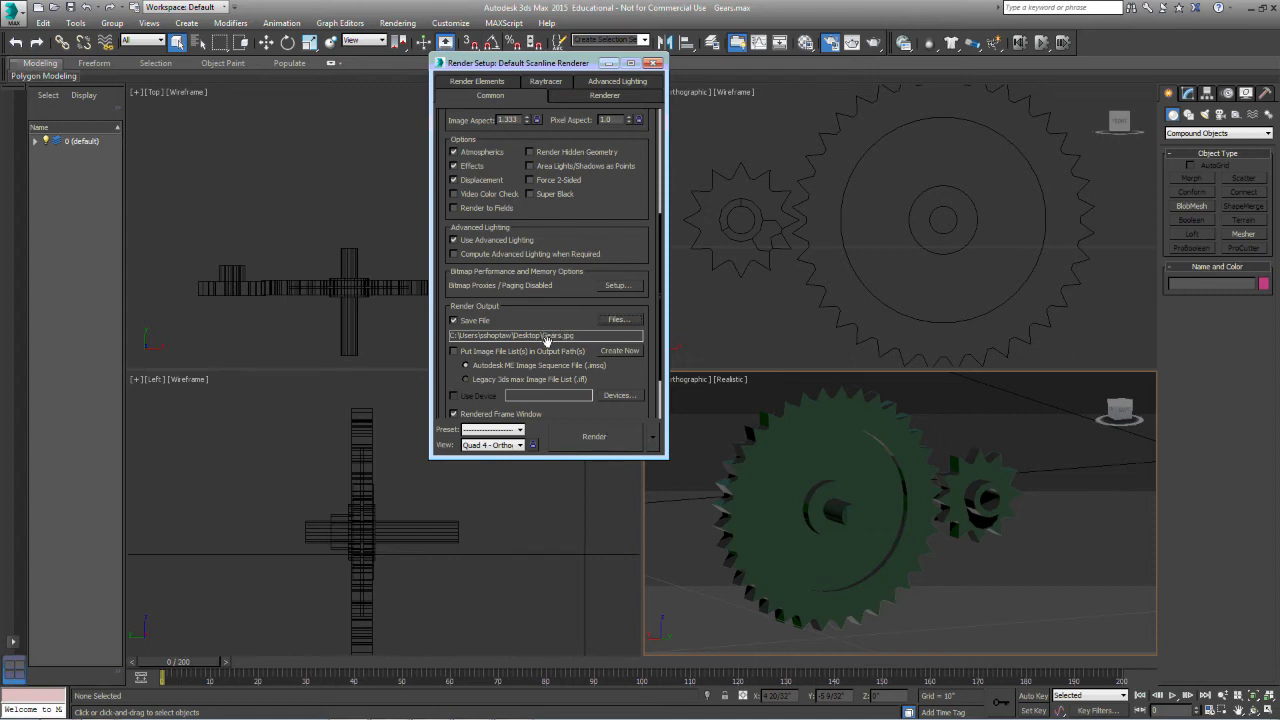
mouse_move(548, 358)
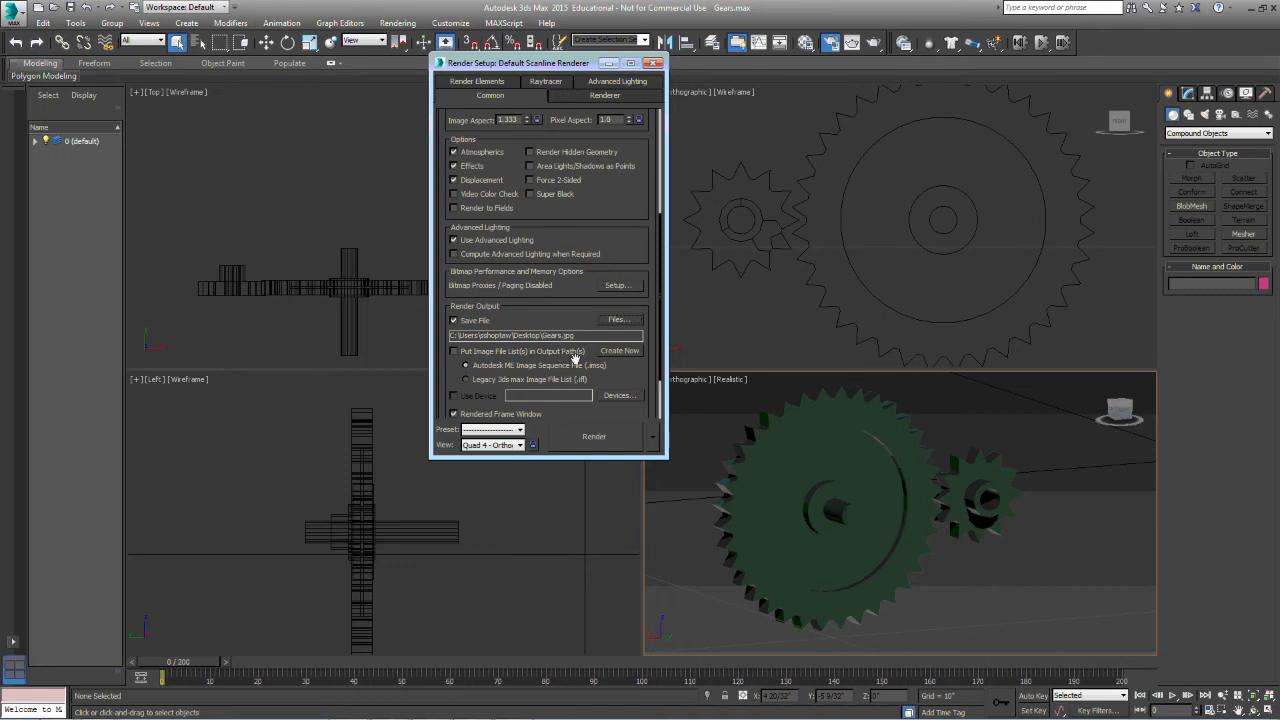
mouse_move(592, 446)
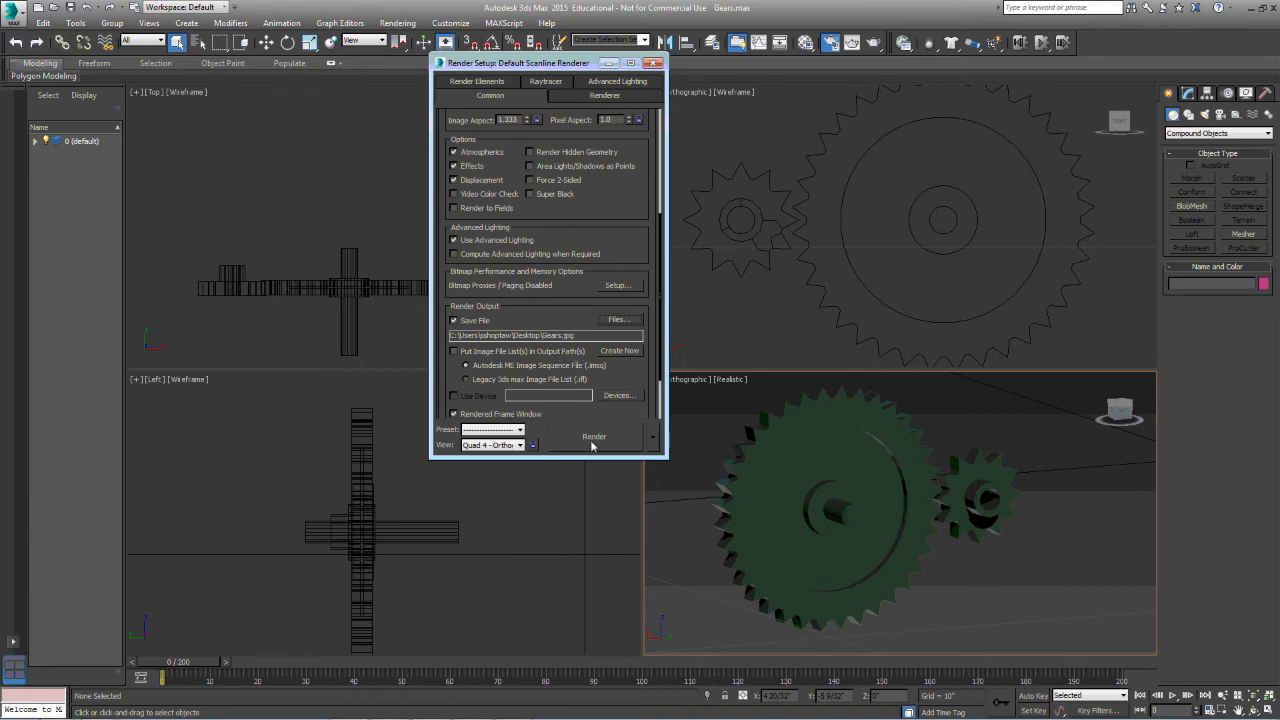
Render the current frame so a greyscale still of the gears appears in the frame window.
left_click(594, 436)
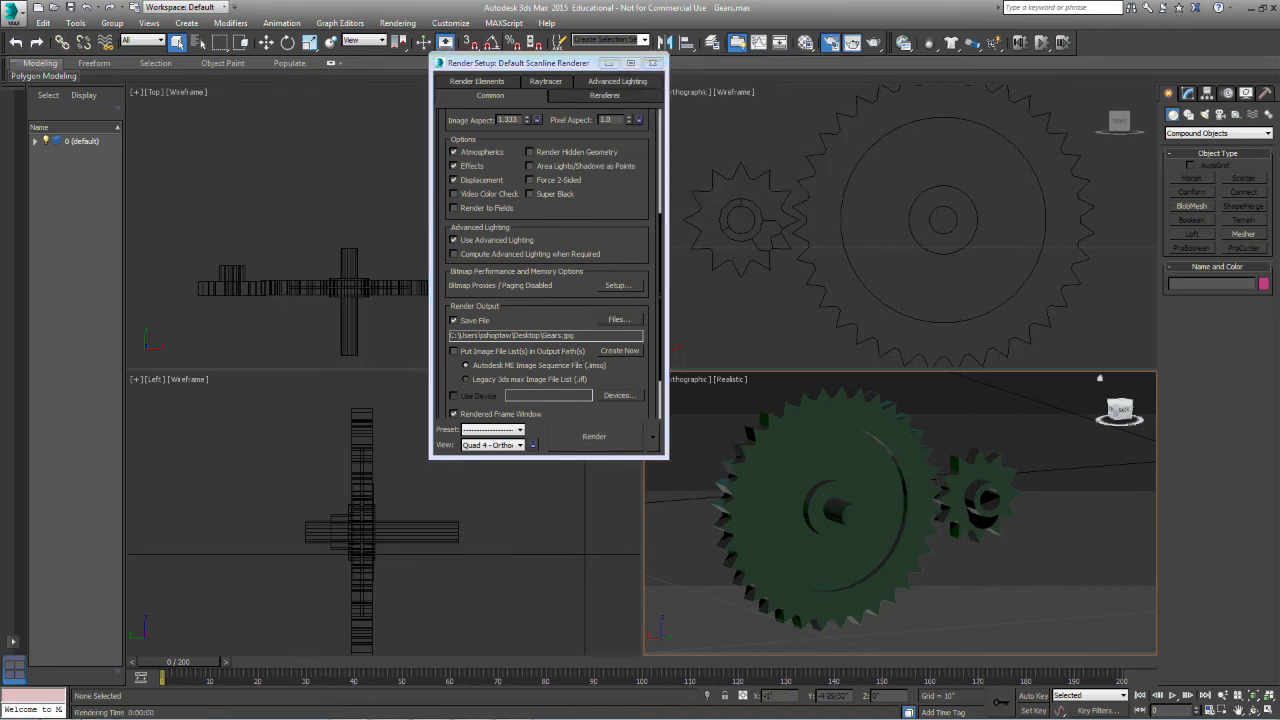
left_click(594, 436)
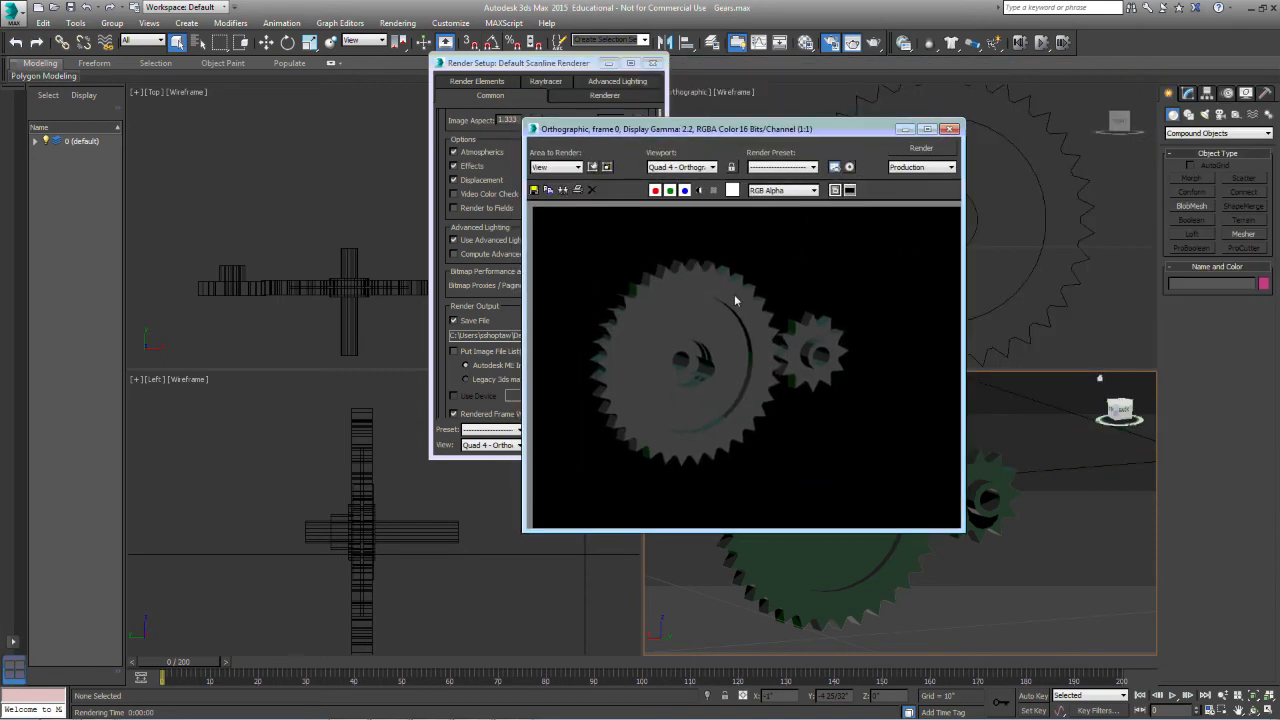
Re-render the gears from the orbited Perspective view, overwriting the existing Gears JPEG.
left_click(948, 128)
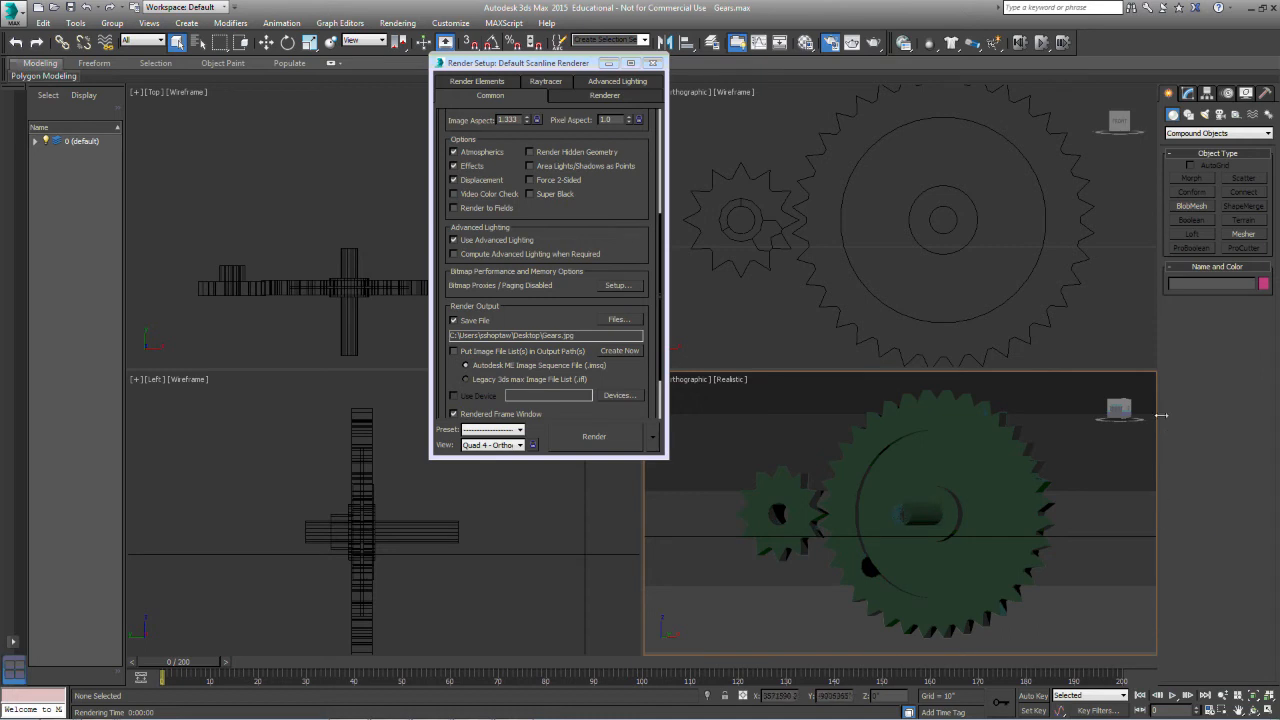
mouse_move(1036, 198)
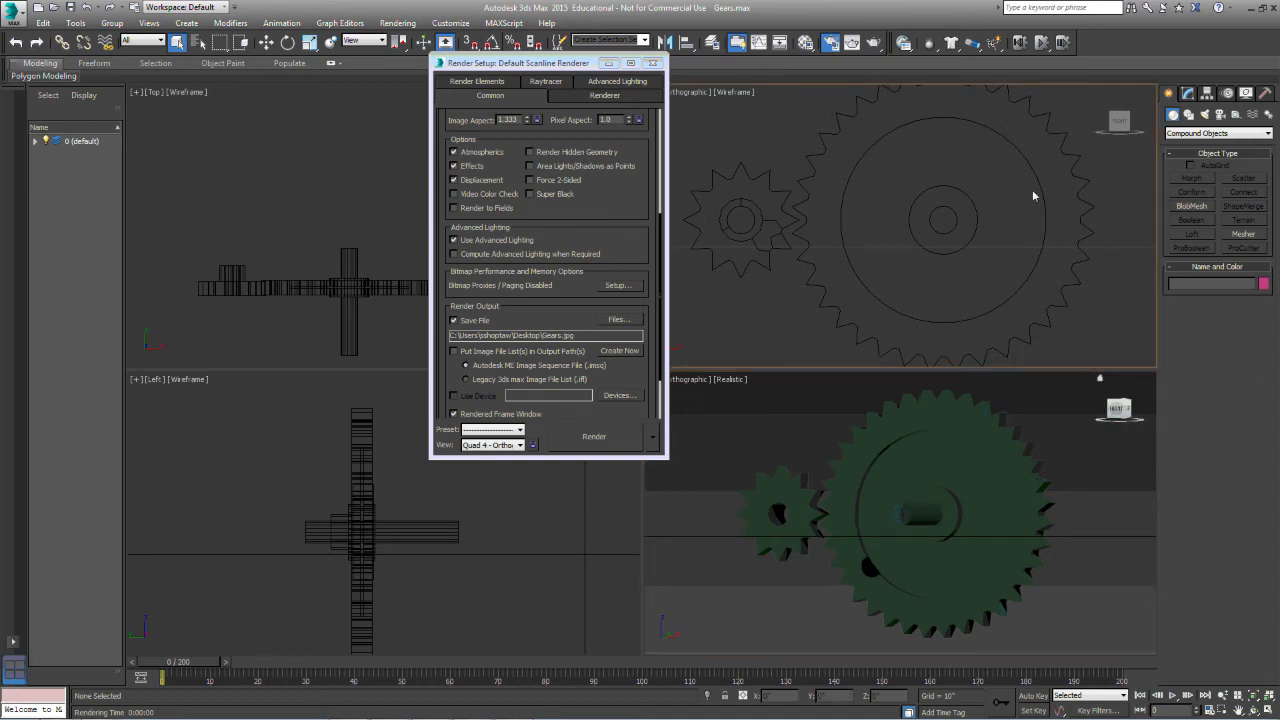
left_click(594, 436)
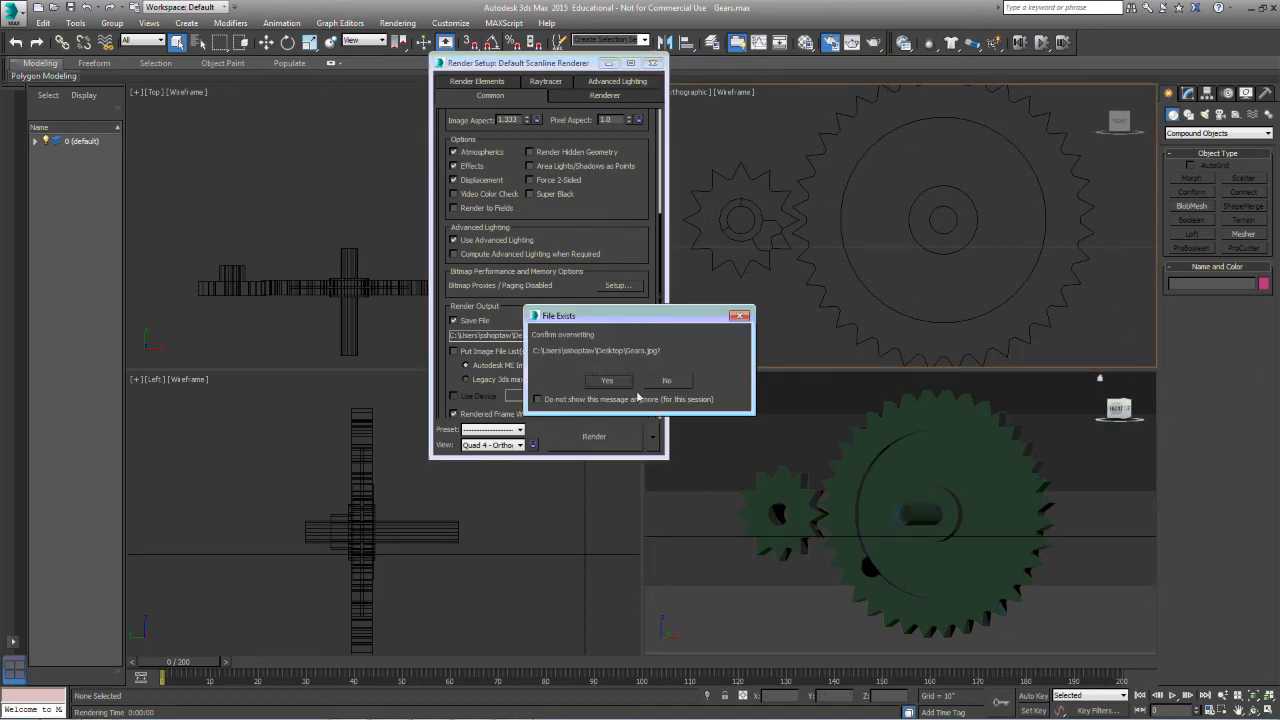
left_click(608, 380)
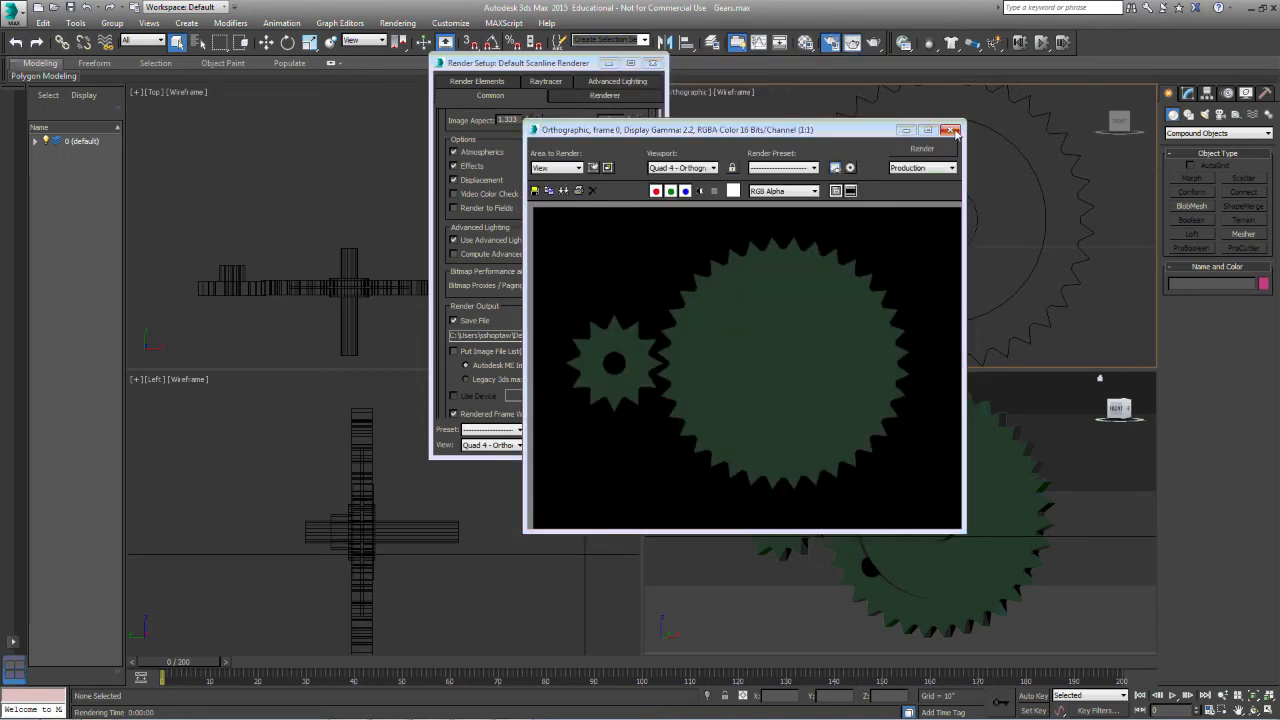
Render the green gears once more and dismiss the frame window.
left_click(950, 128)
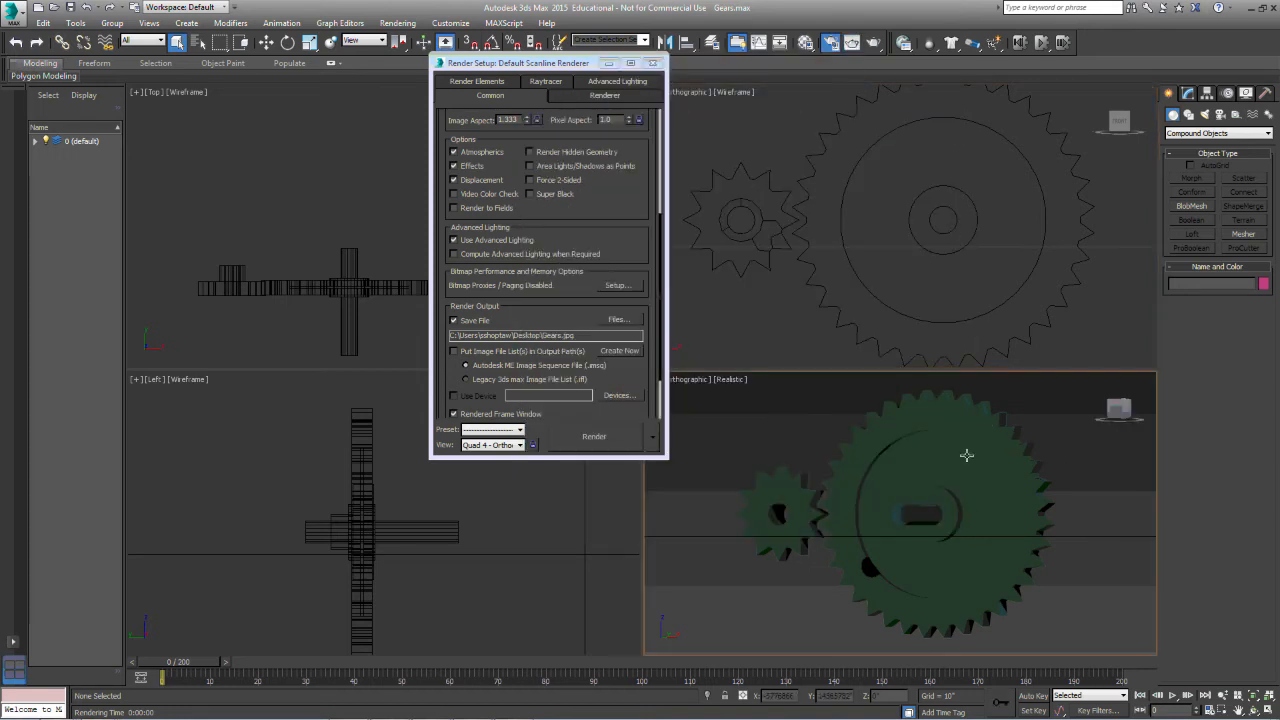
left_click(594, 436)
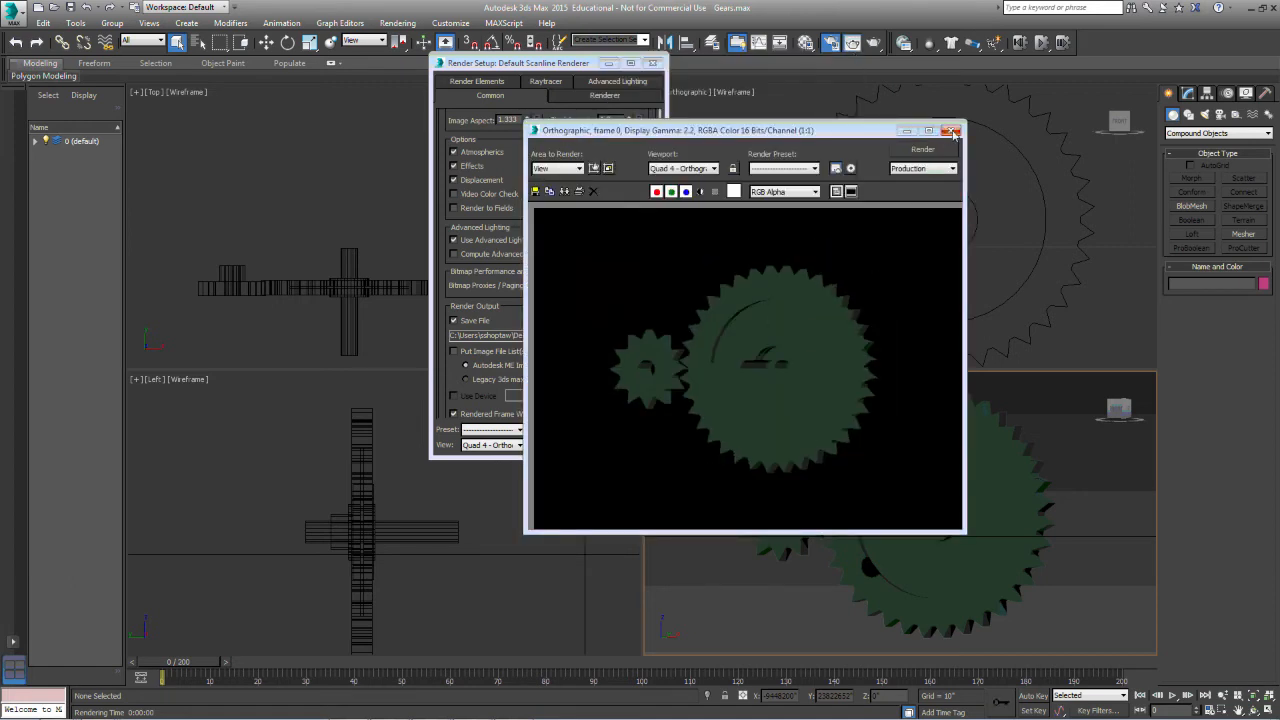
left_click(952, 130)
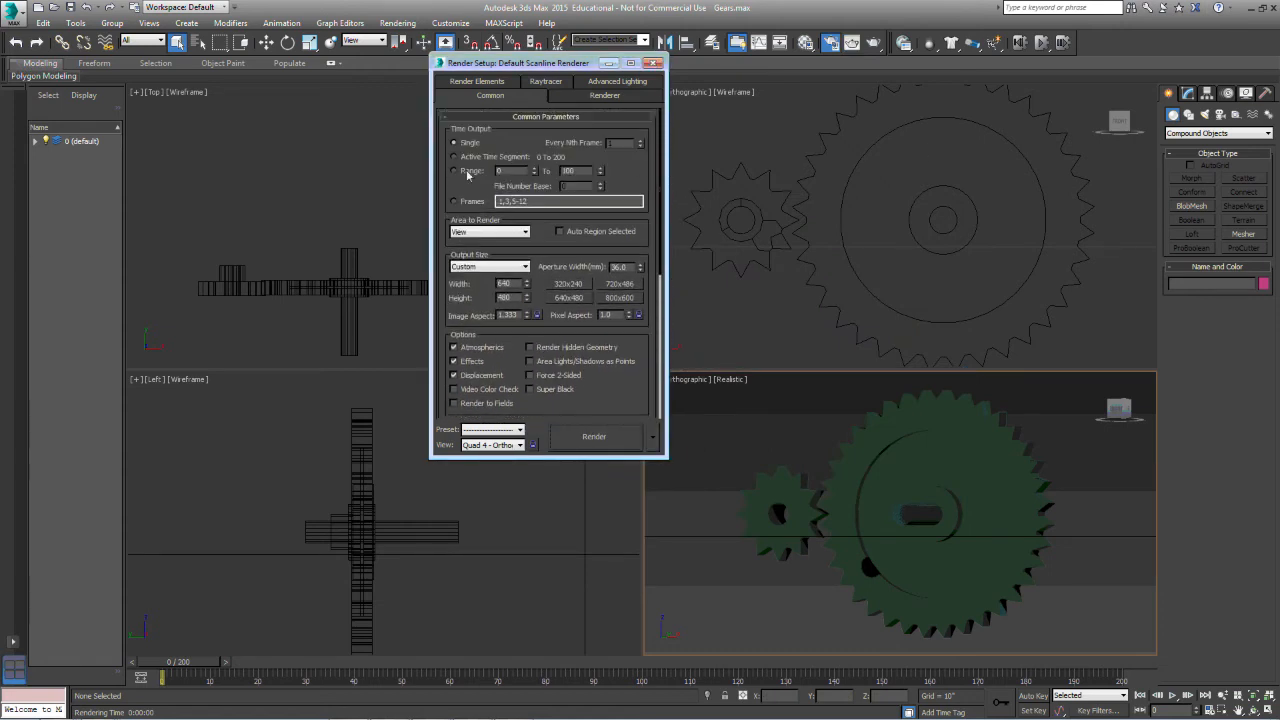
Choose Range for Time Output and save the output as a Gears AVI file.
left_click(456, 170)
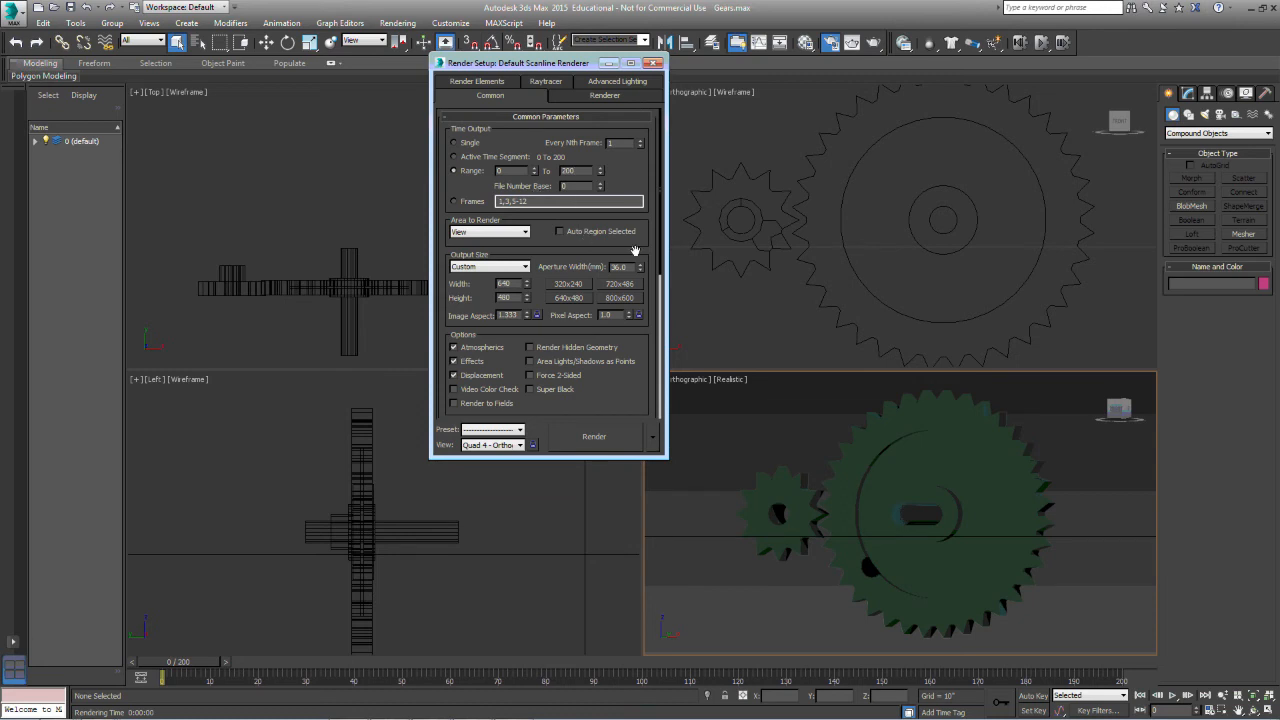
scroll("down", 3)
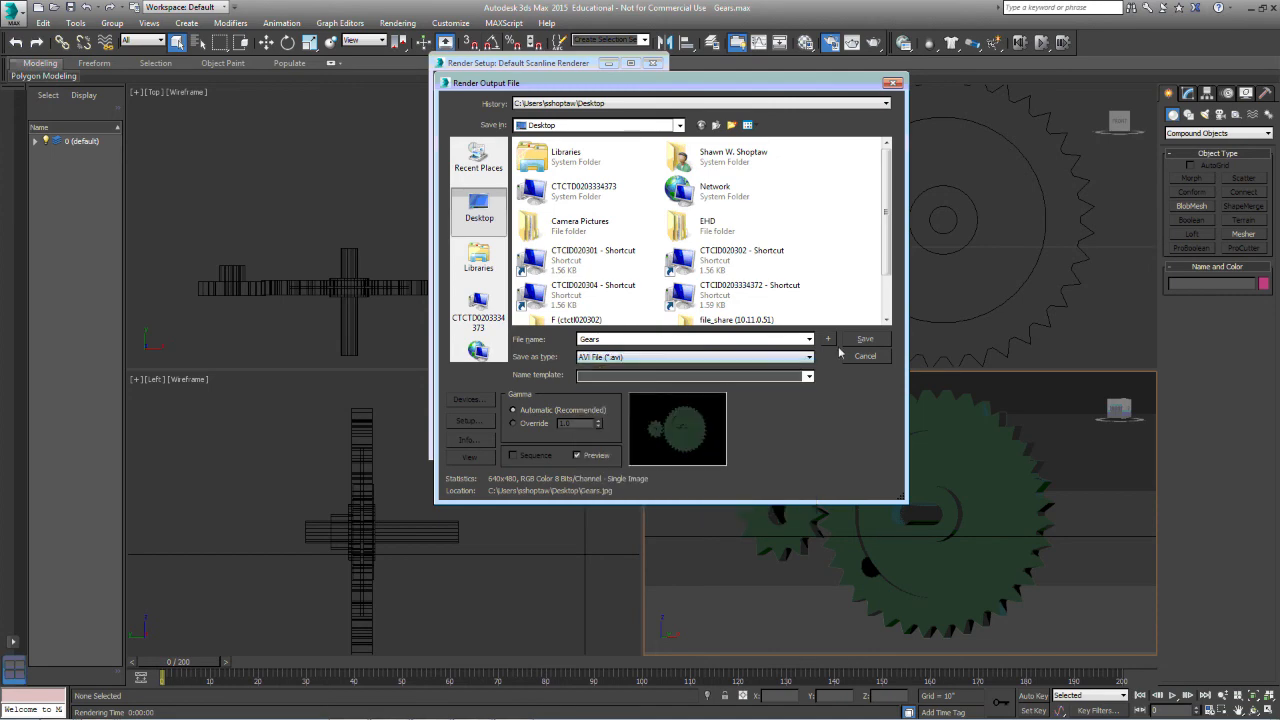
left_click(864, 338)
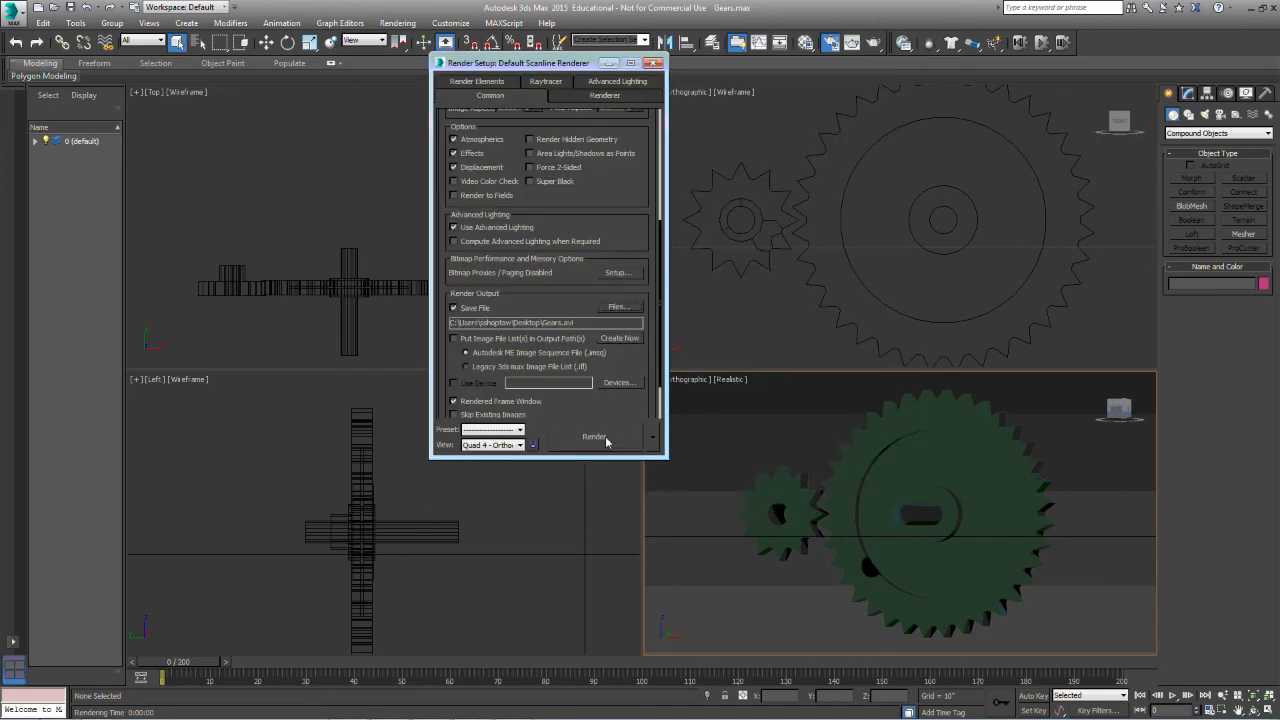
Render the frame range of the gear animation into the Gears AVI file.
left_click(594, 436)
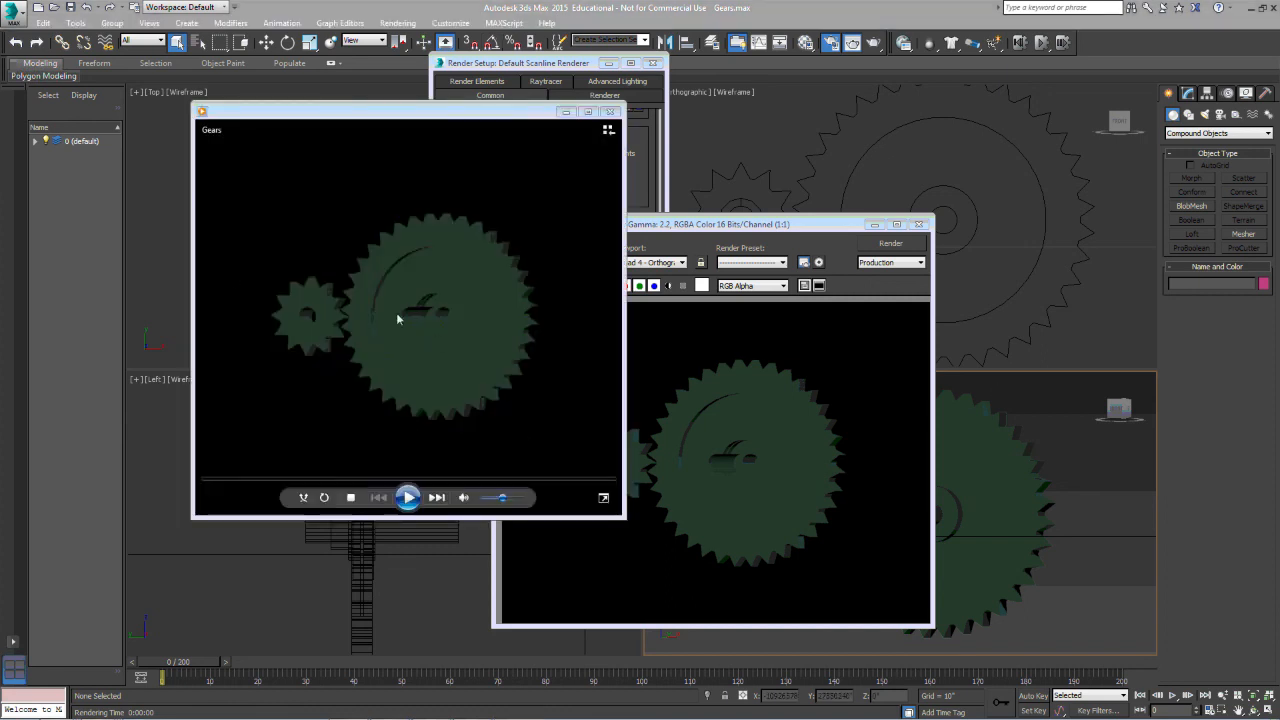
Play the rendered Gears.avi animation in Windows Media Player.
left_click(408, 496)
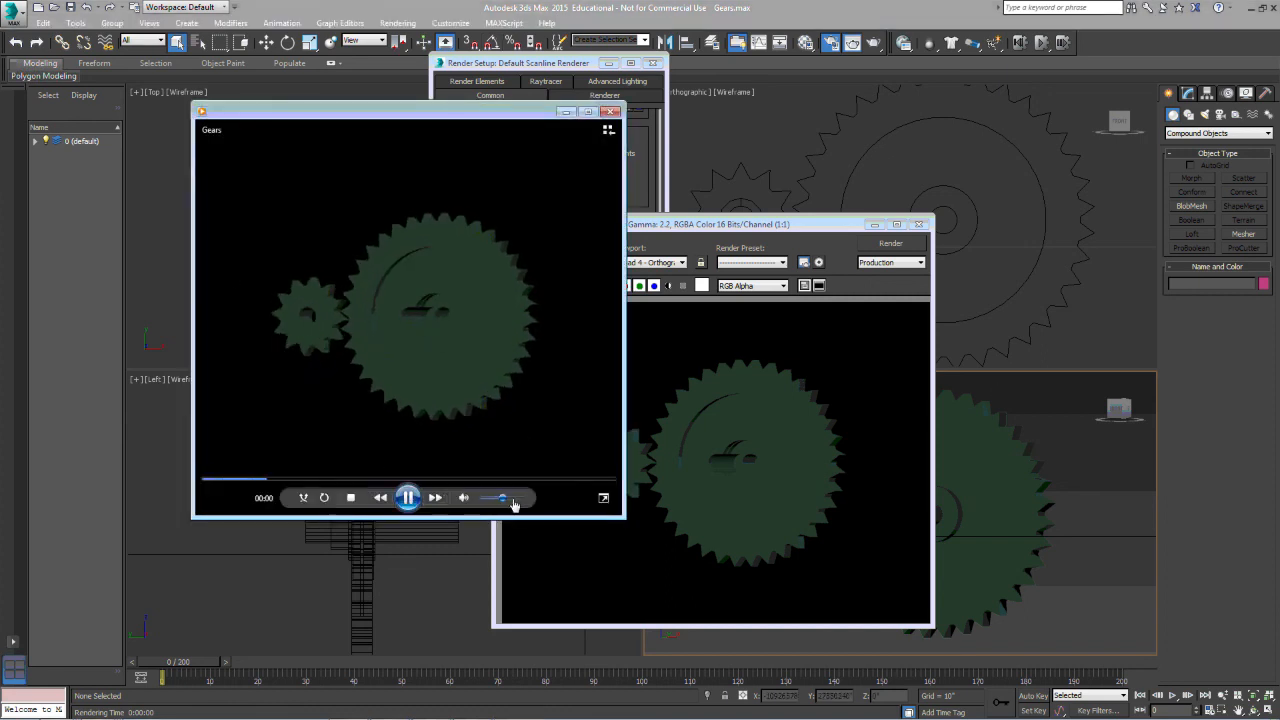